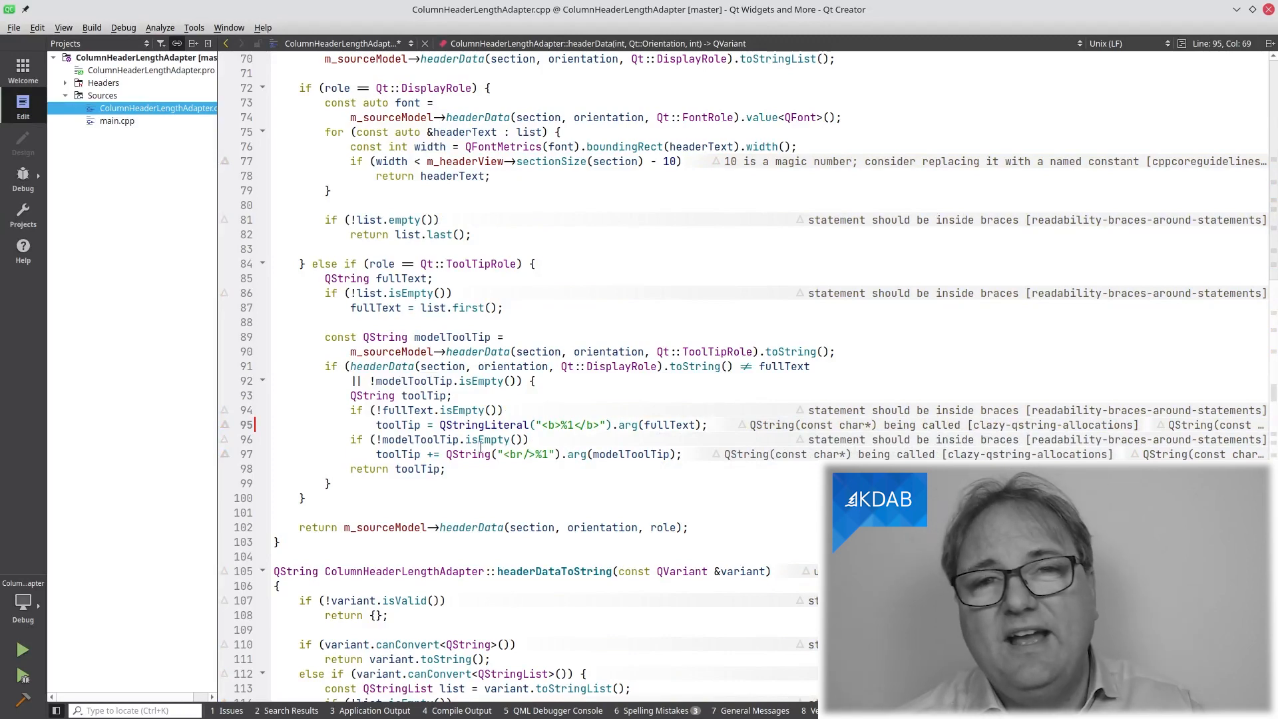
Bring the Konsole window in the ColumnHeaderLengthAdapter project folder to the front.
left_click(486, 424)
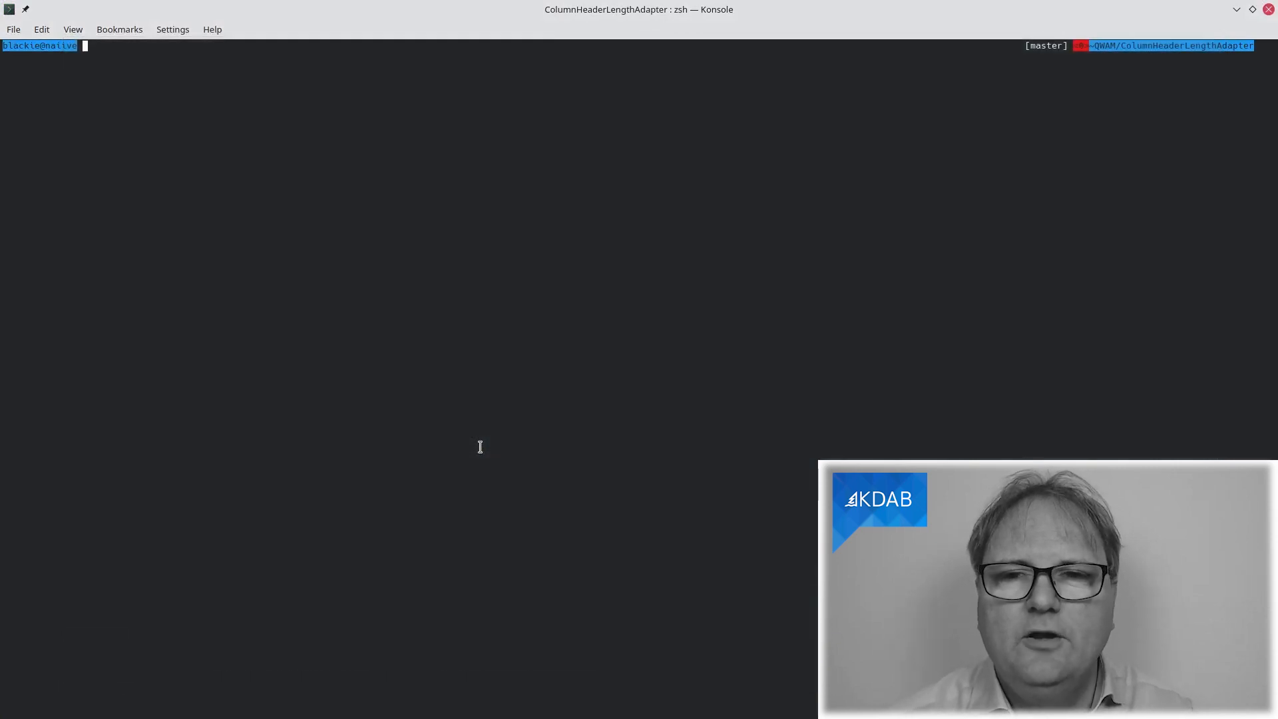
Run clazy-standalone ColumnHeaderLengthAdapter.cpp, which fails for lack of a compilation database.
type("clazy")
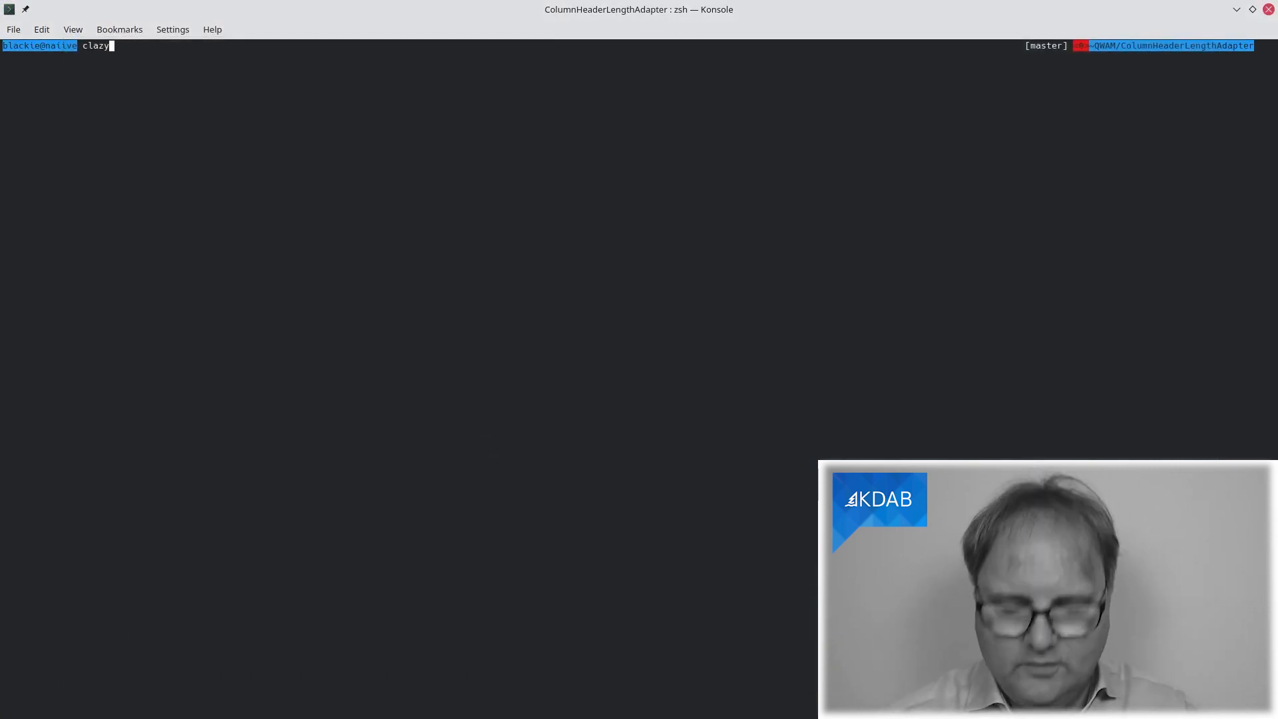
key("Tab")
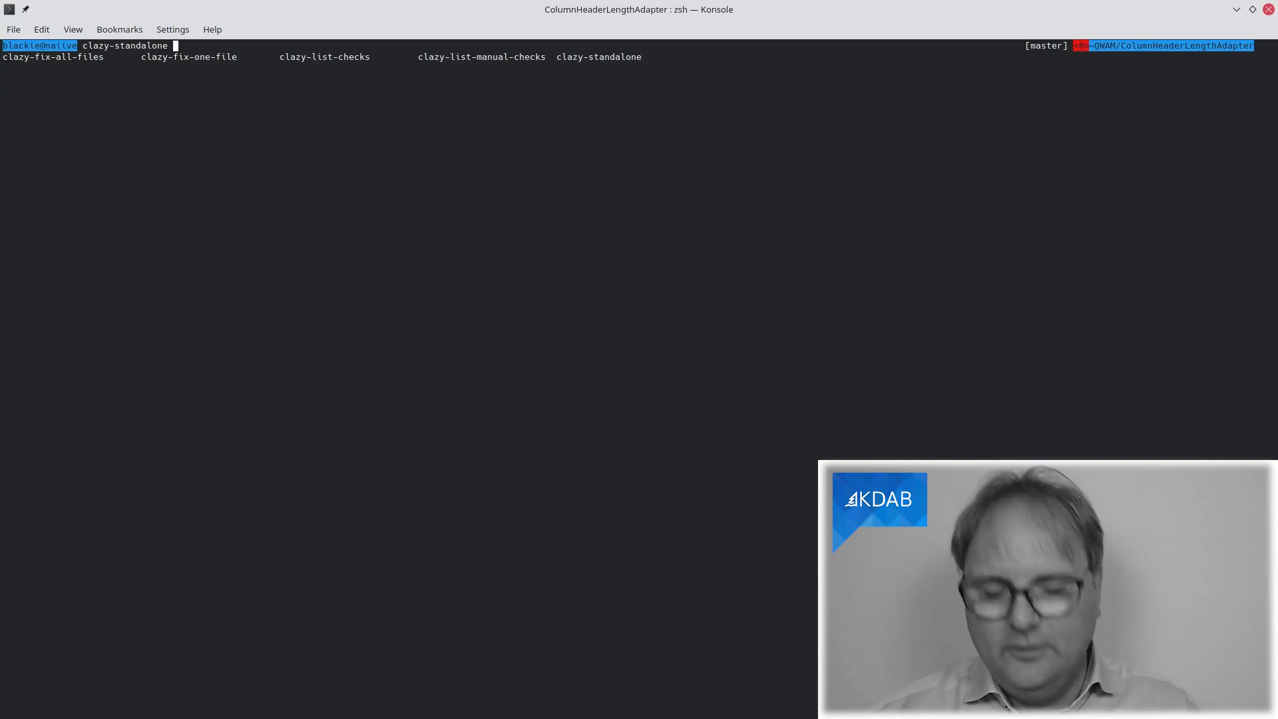
key("Return")
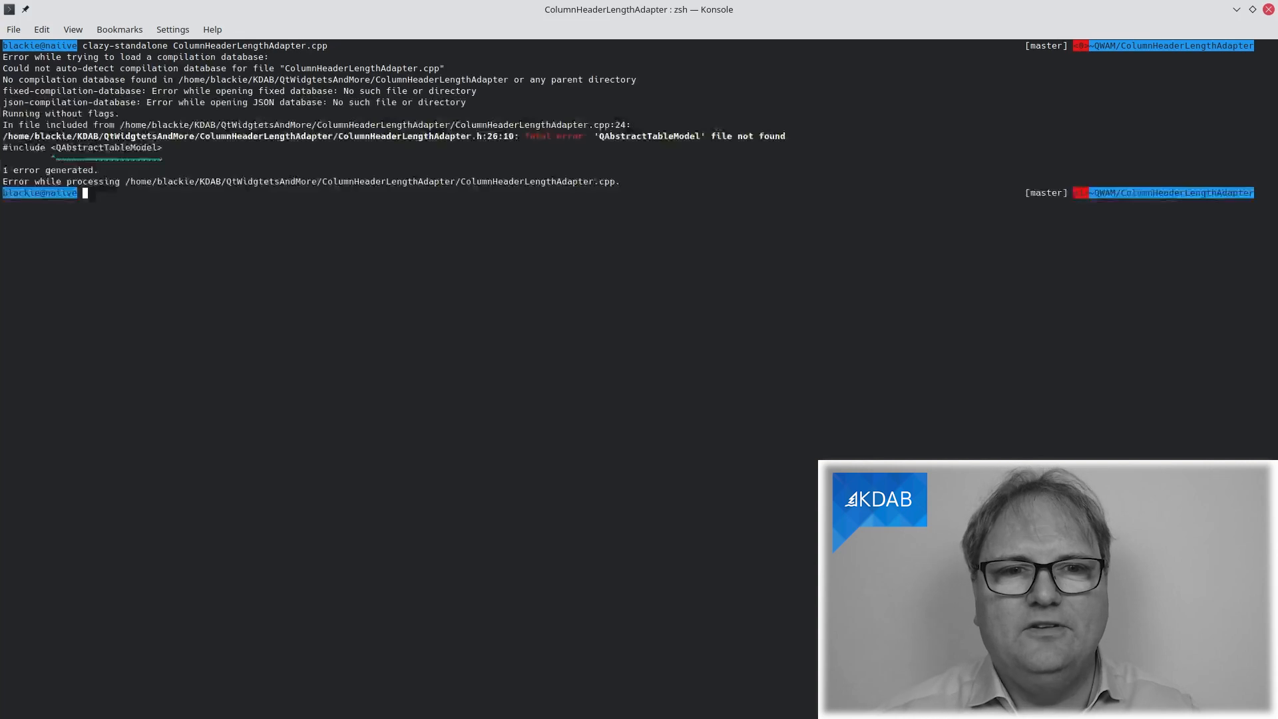
mouse_move(458, 452)
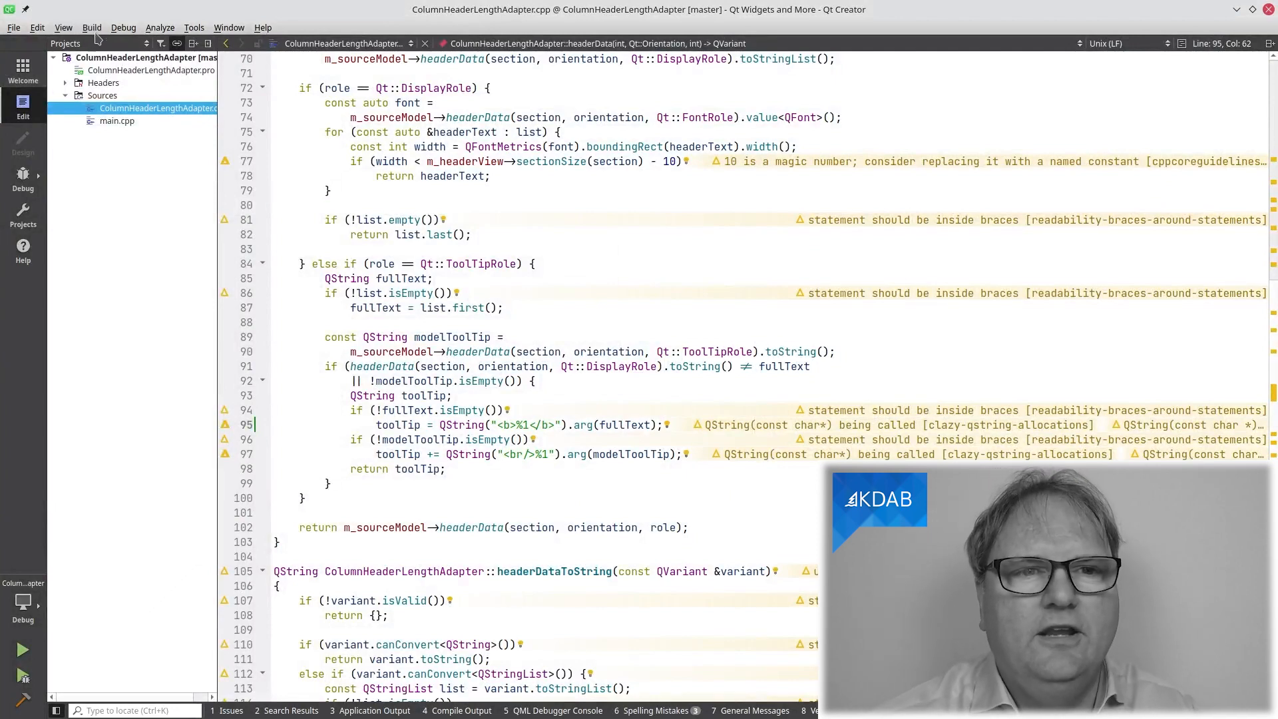
Look up the project's clang Debug build directory in Qt Creator.
left_click(91, 26)
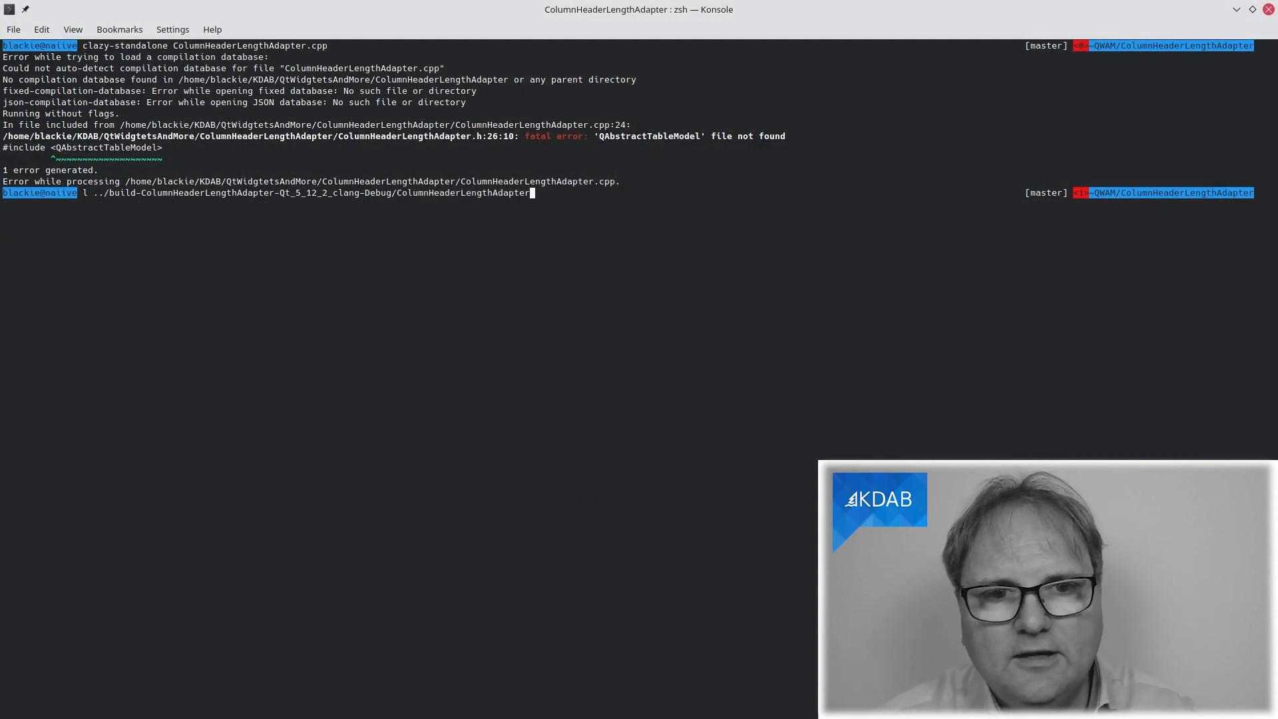
List the clang Debug build folder and view its compile_commands.json in less.
key("BackSpace")
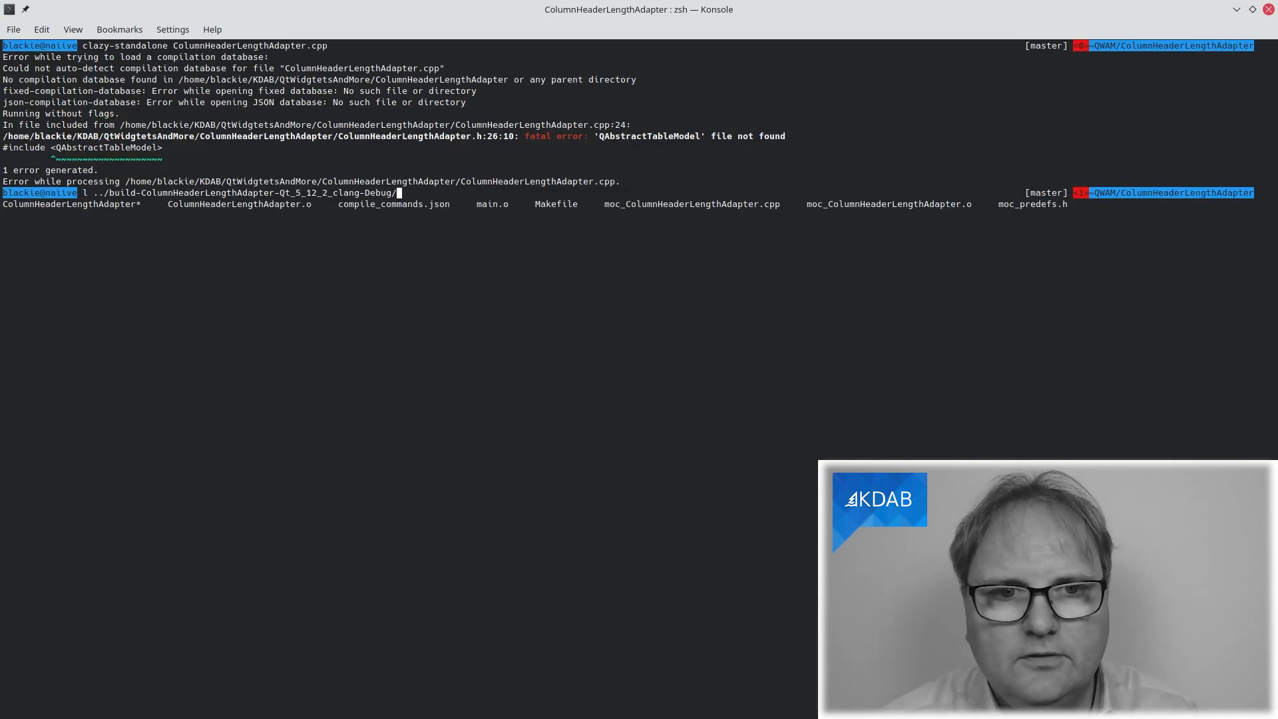
key("Return")
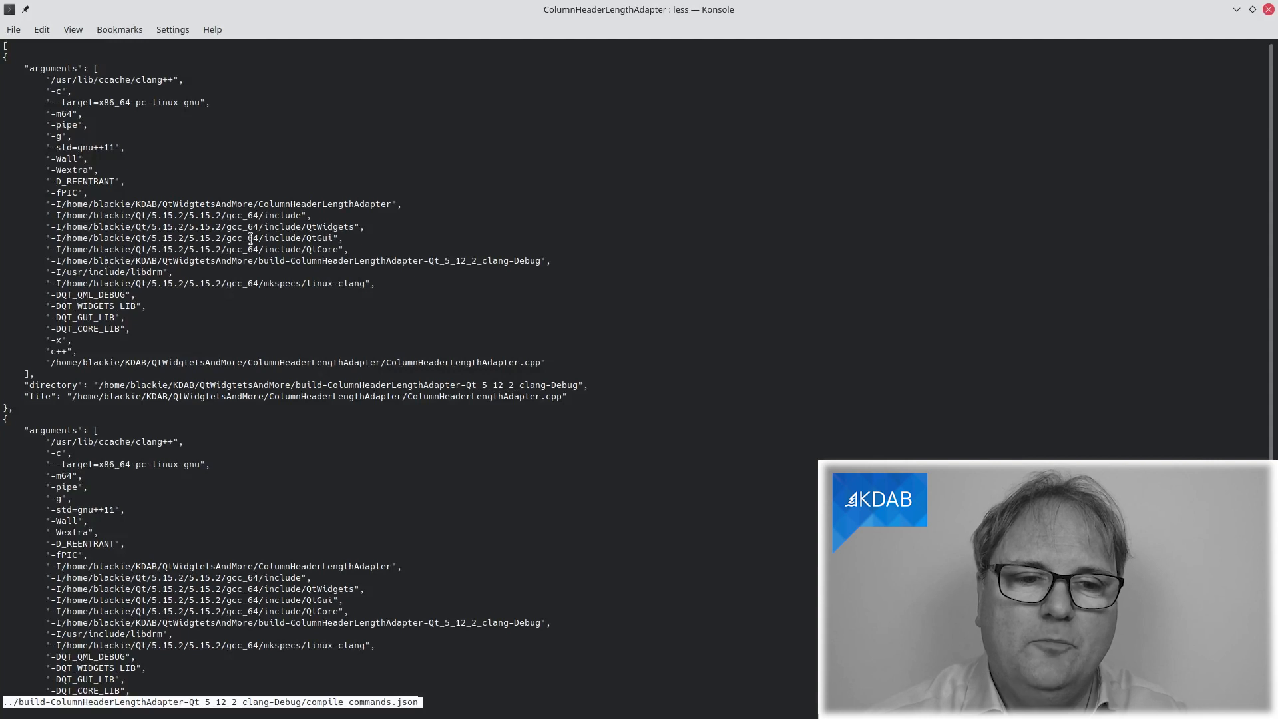
scroll("down", 3)
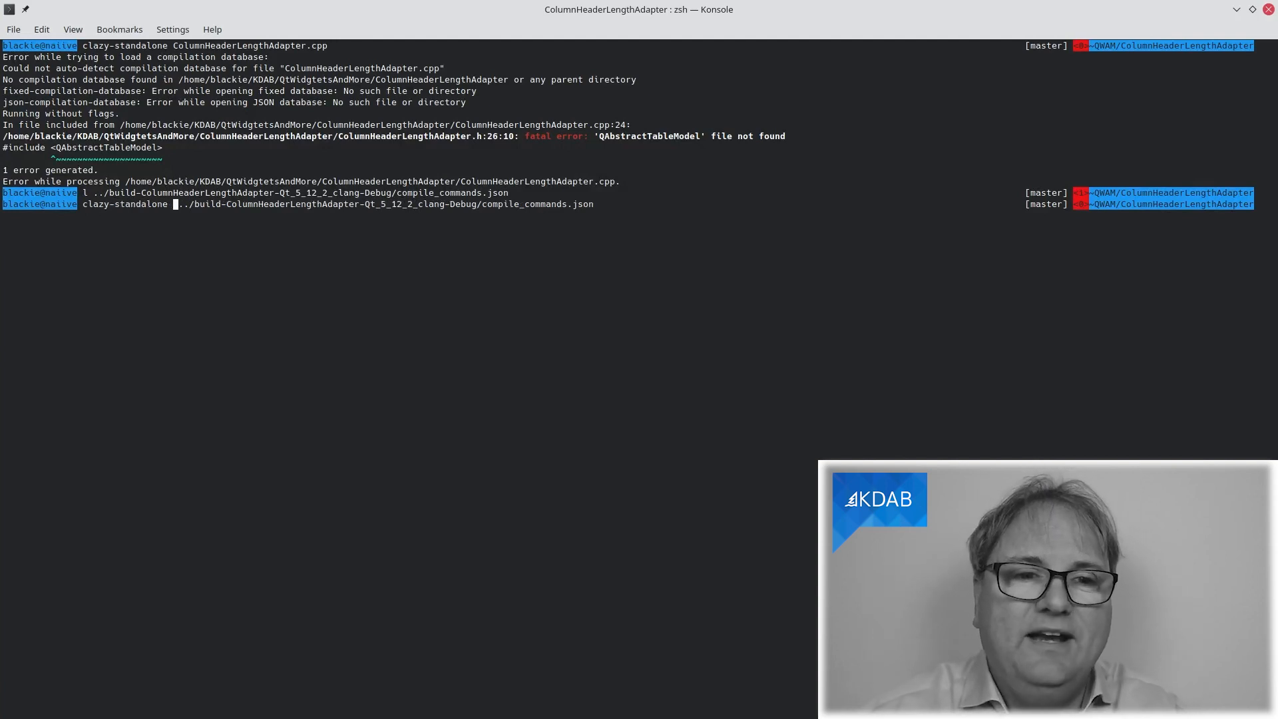
Run clazy-standalone -p .../compile_commands.json on ColumnHeaderLengthAdapter.cpp, yielding 152 warnings mostly from Qt headers.
type("-p")
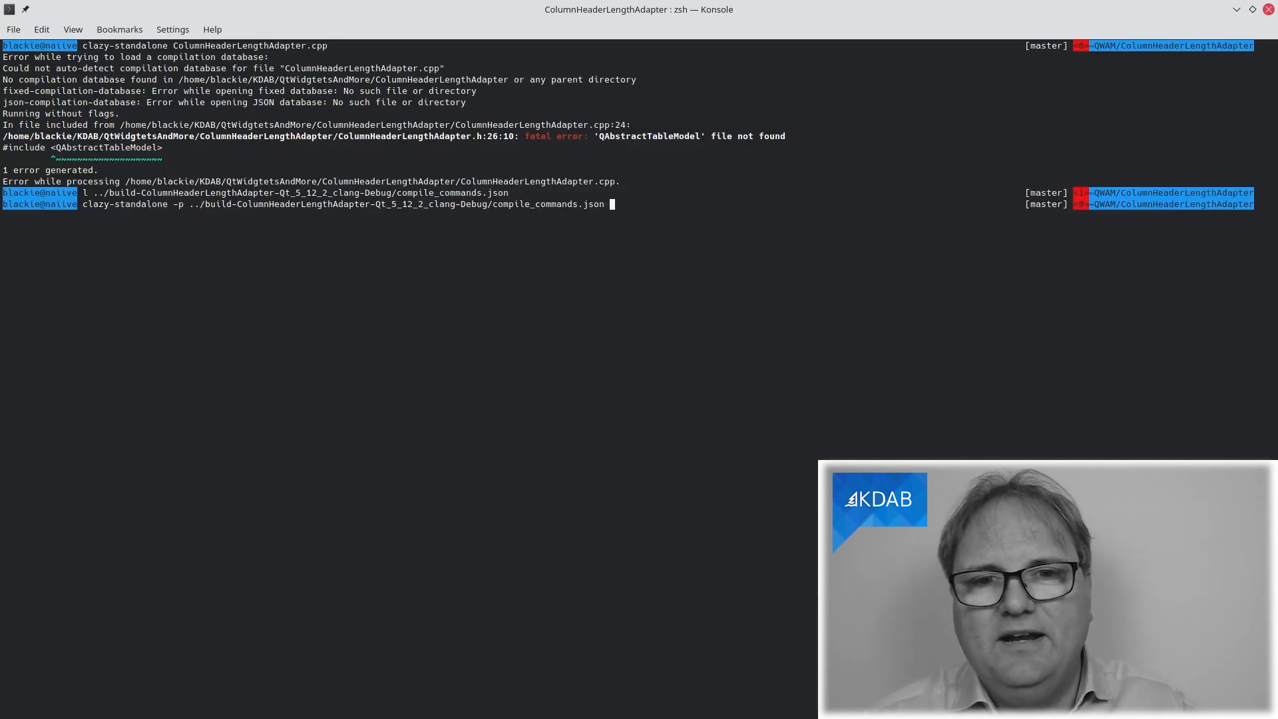
type("ColumnHeaderLengthAdapter.cpp")
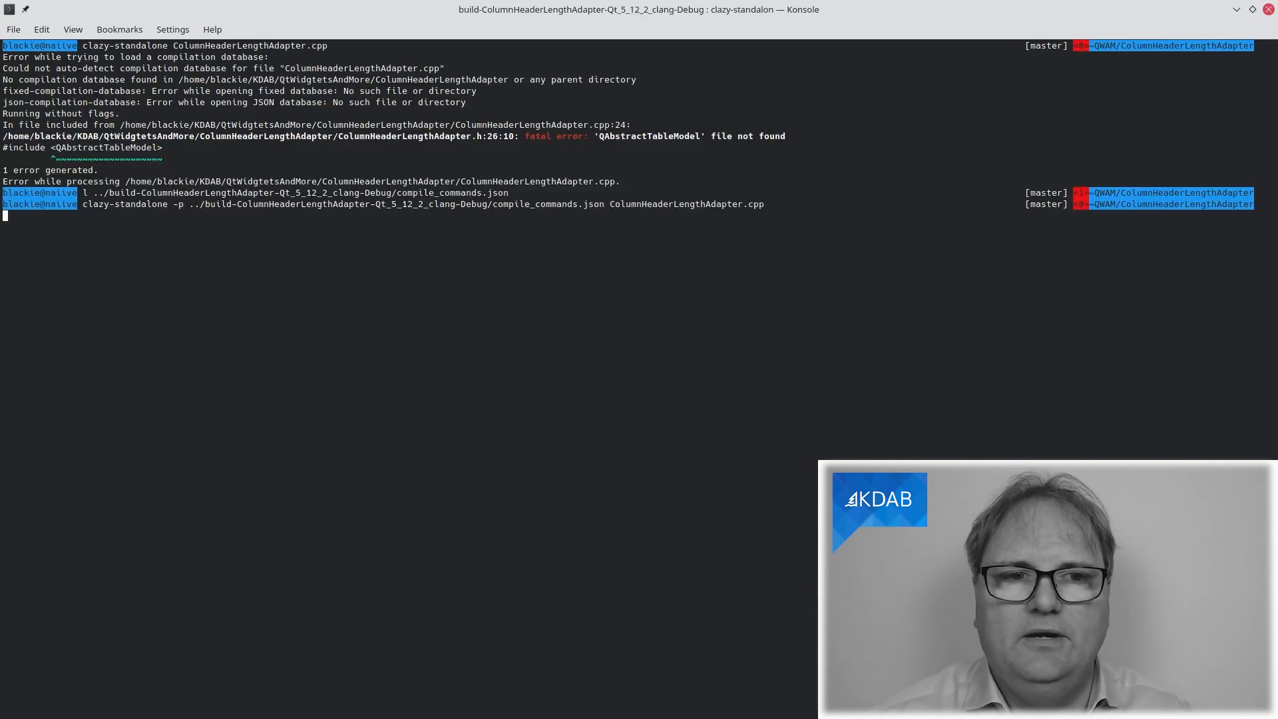
key("Return")
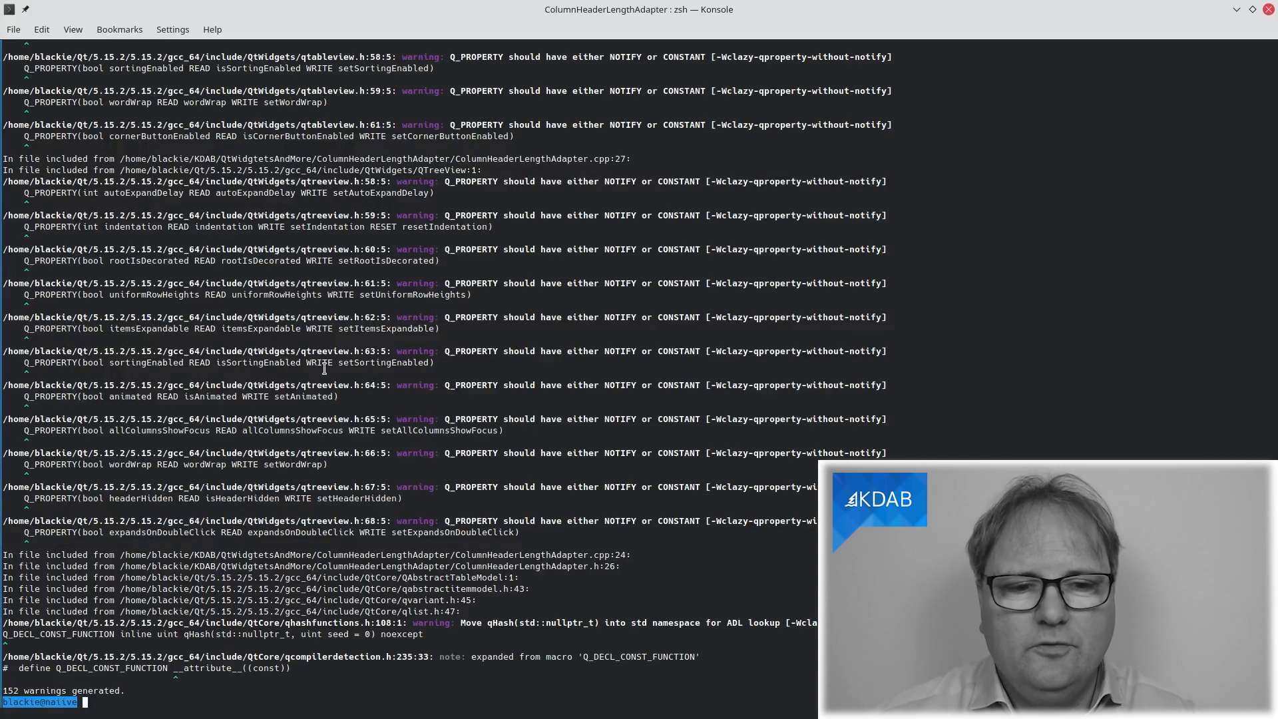
type("clazy-standalone -p ../build-ColumnHeaderLengthAdapter-Qt_5_12_2_clang-Debug/compile_commands.json ColumnHeaderLengthAdapter.cpp")
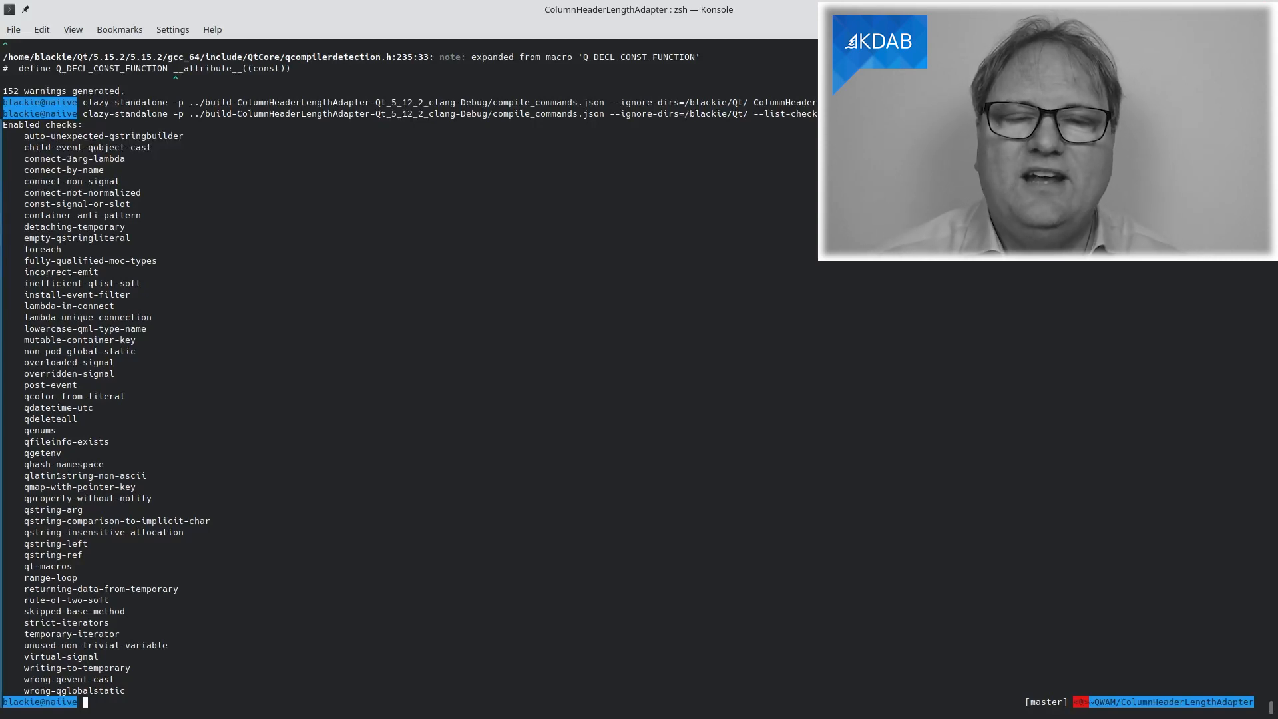
List clazy's checks for --checks=level0,level1,level2 and recall the command for editing.
type("clazy-standalone -p ../build-ColumnHeaderLengthAdapter-Qt_5_12_2_clang-Debug/compile_commands.json --ignore-dirs=/blackie/Qt/ --list-checks ColumnHeaderLengthAdapter.cpp")
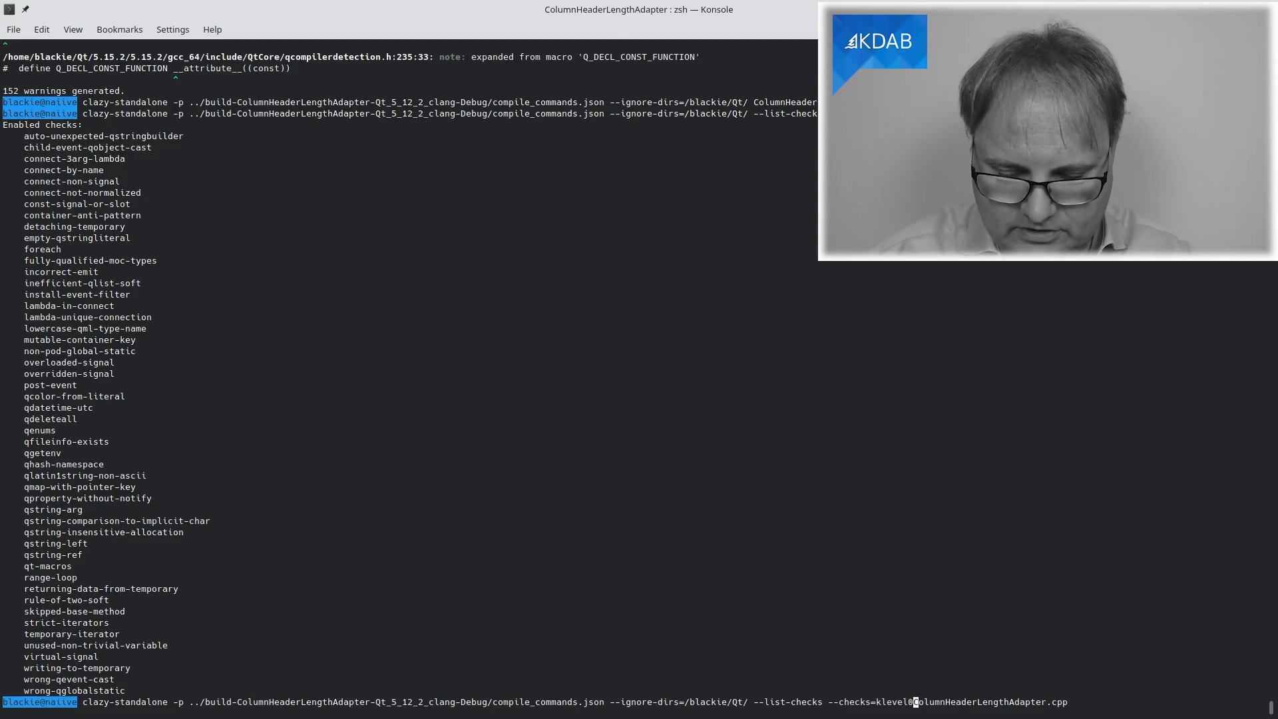
type(",level1,leve")
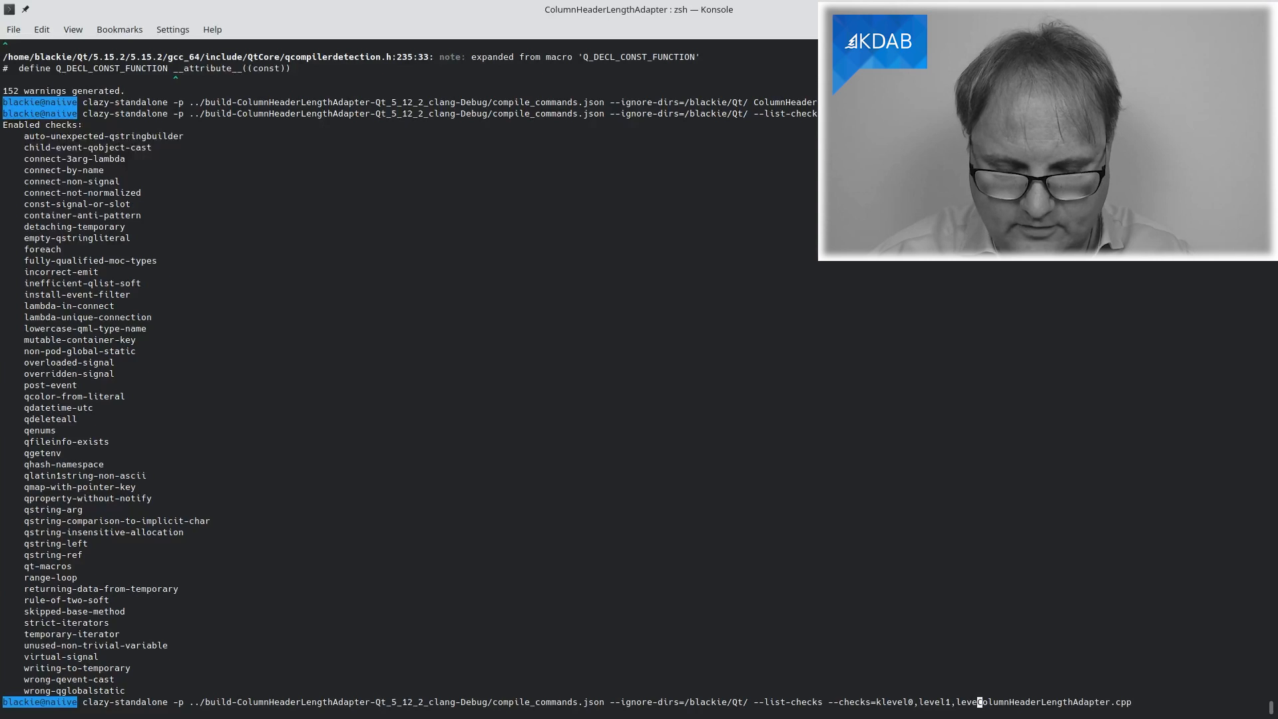
key("Return")
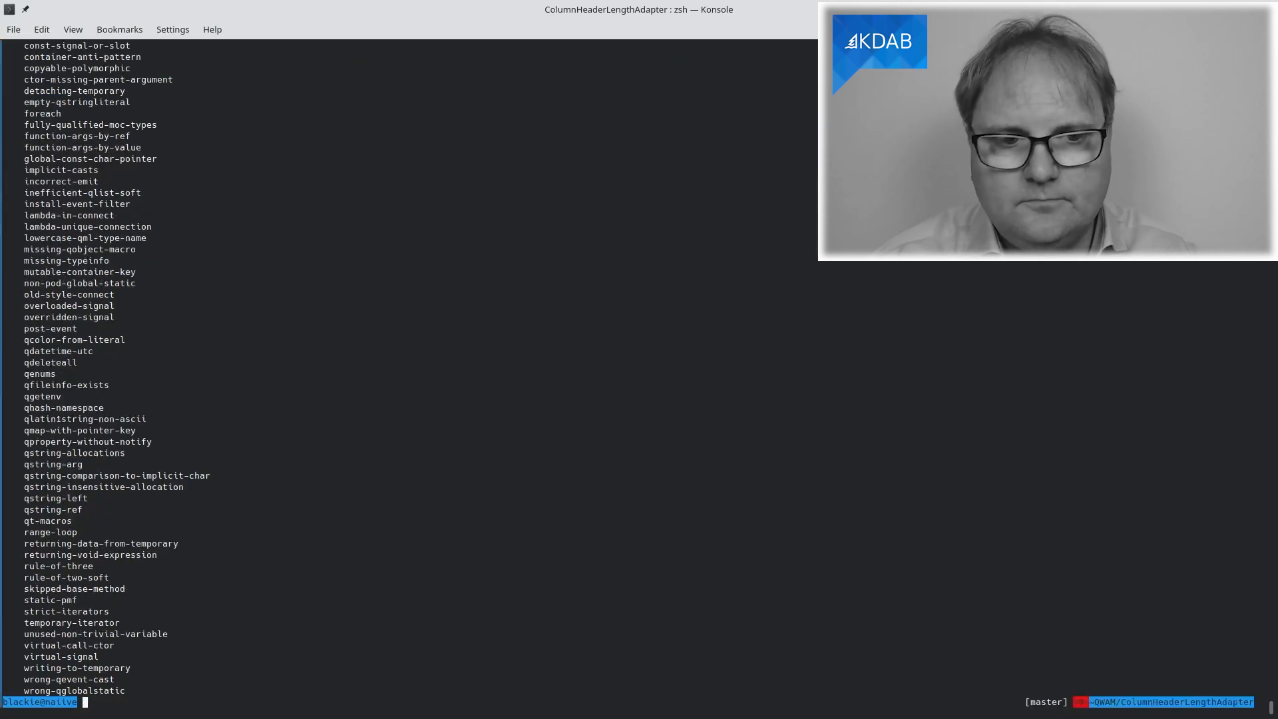
key("Return")
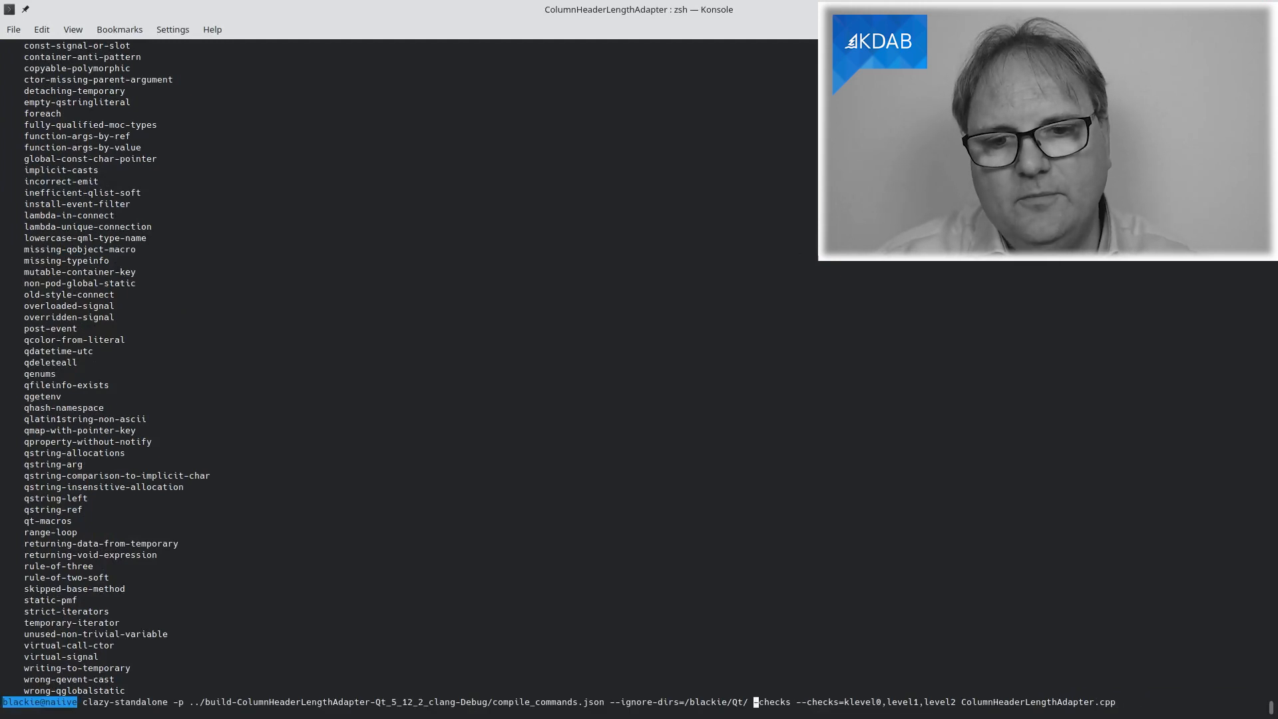
Run clazy with level 0–2 checks on ColumnHeaderLengthAdapter.cpp, getting two QString allocation warnings.
key("Return")
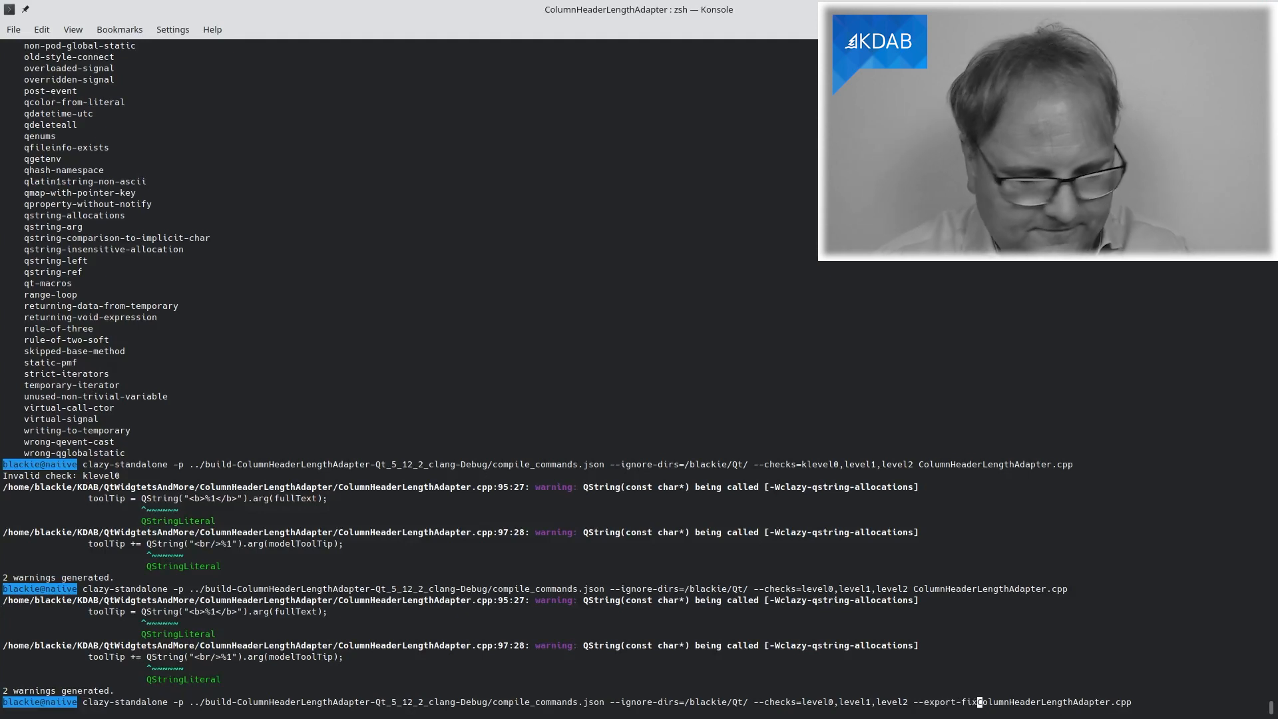
Export clazy's fixes and view fixes.yaml in the build folder with its two QStringLiteral replacements.
type("es=fixes.yam")
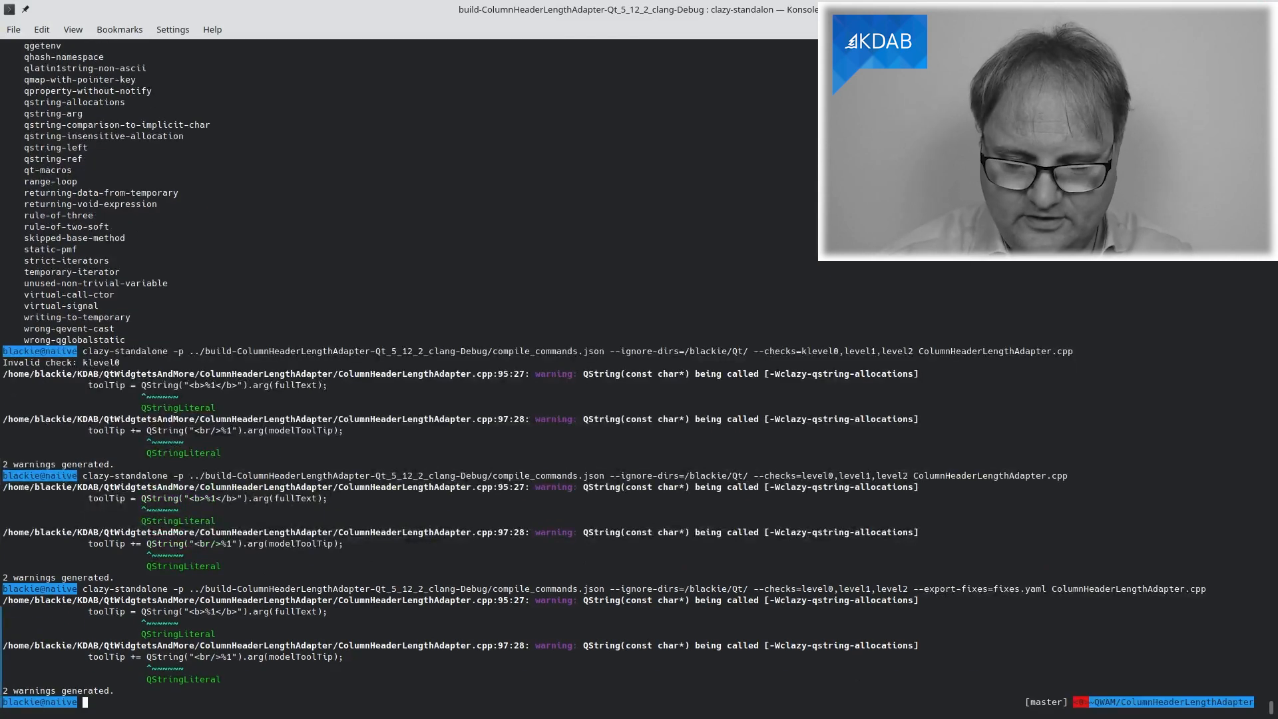
type("ll ../build-ColumnHeaderLengthAdapter-Qt_5_12_2_clang-Debug/")
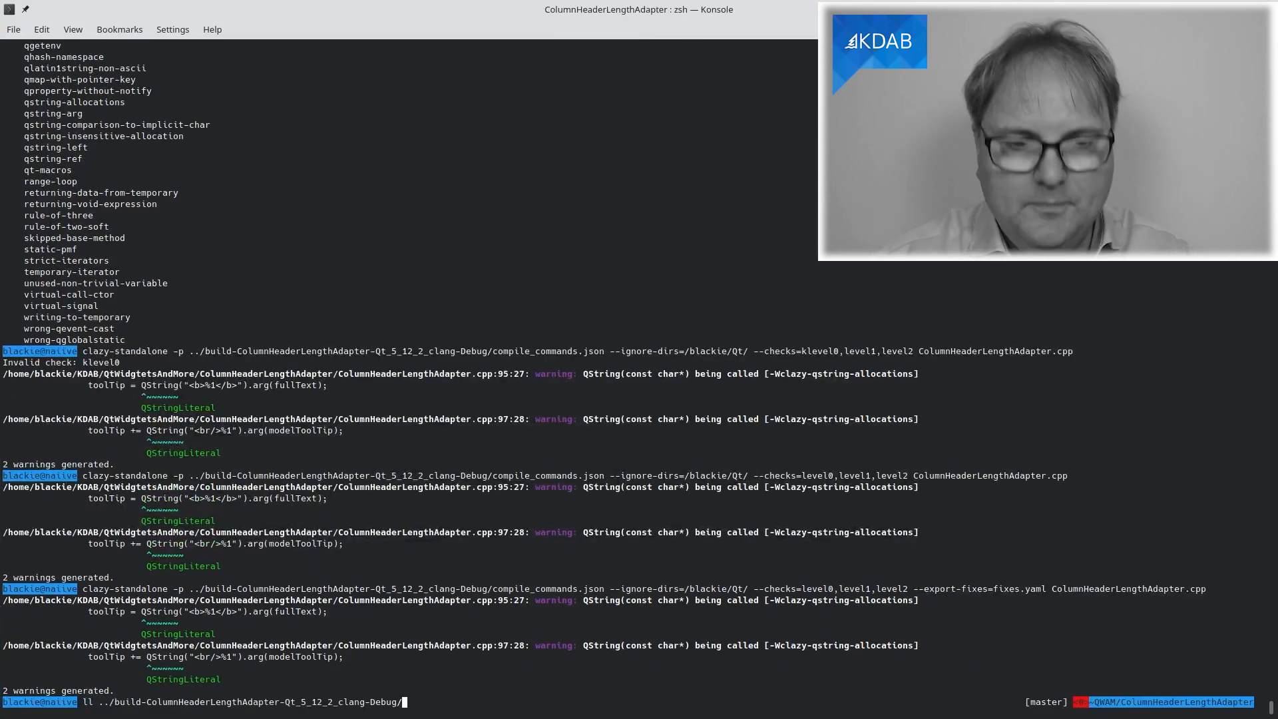
type("fixes.yaml")
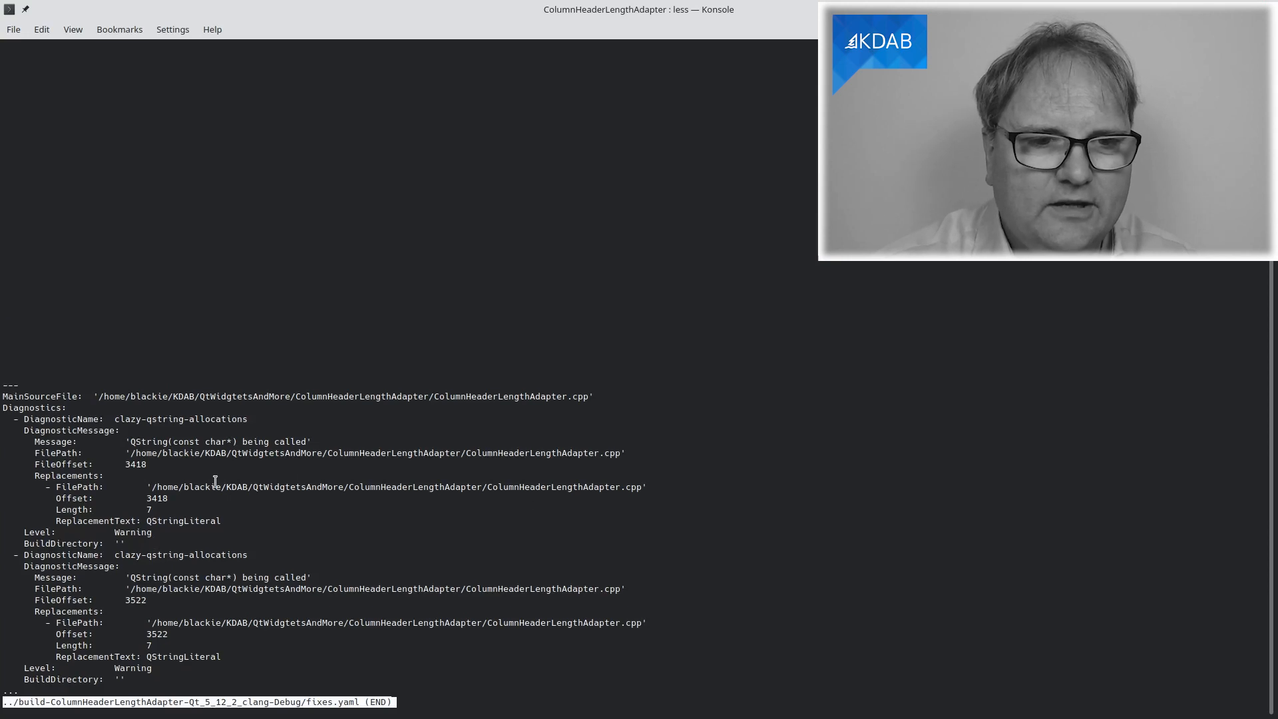
mouse_move(160, 506)
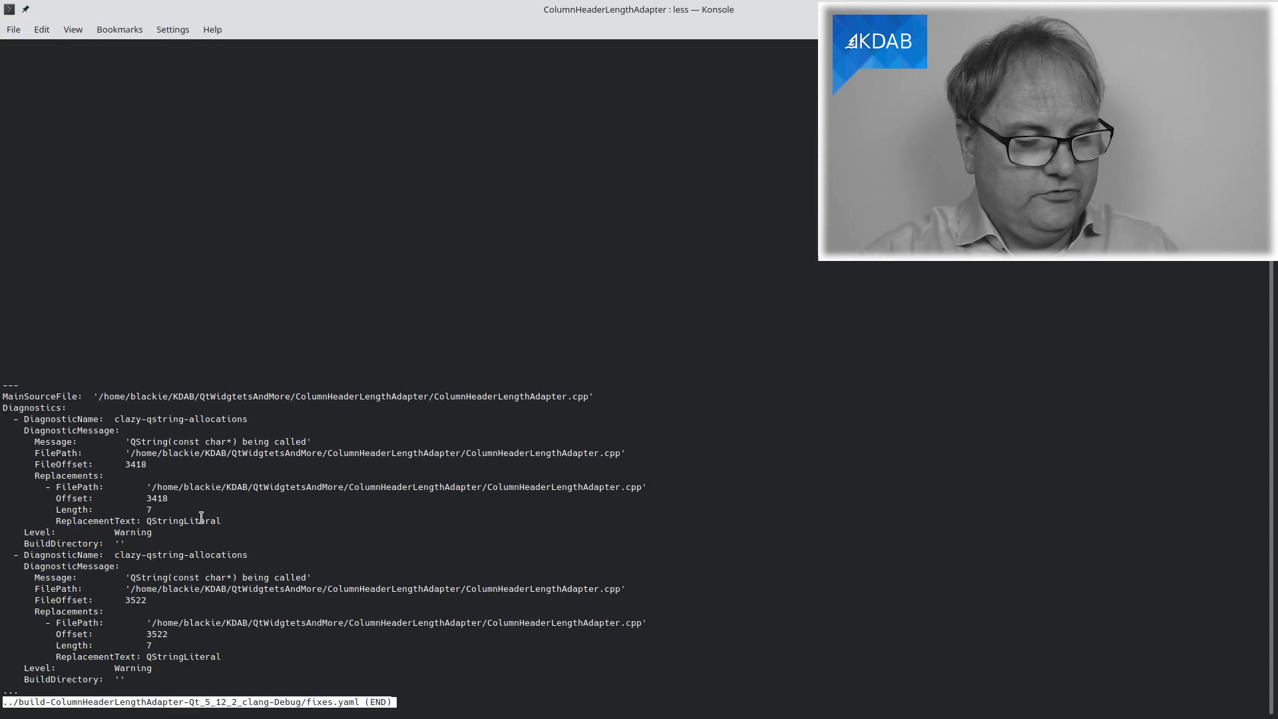
mouse_move(212, 533)
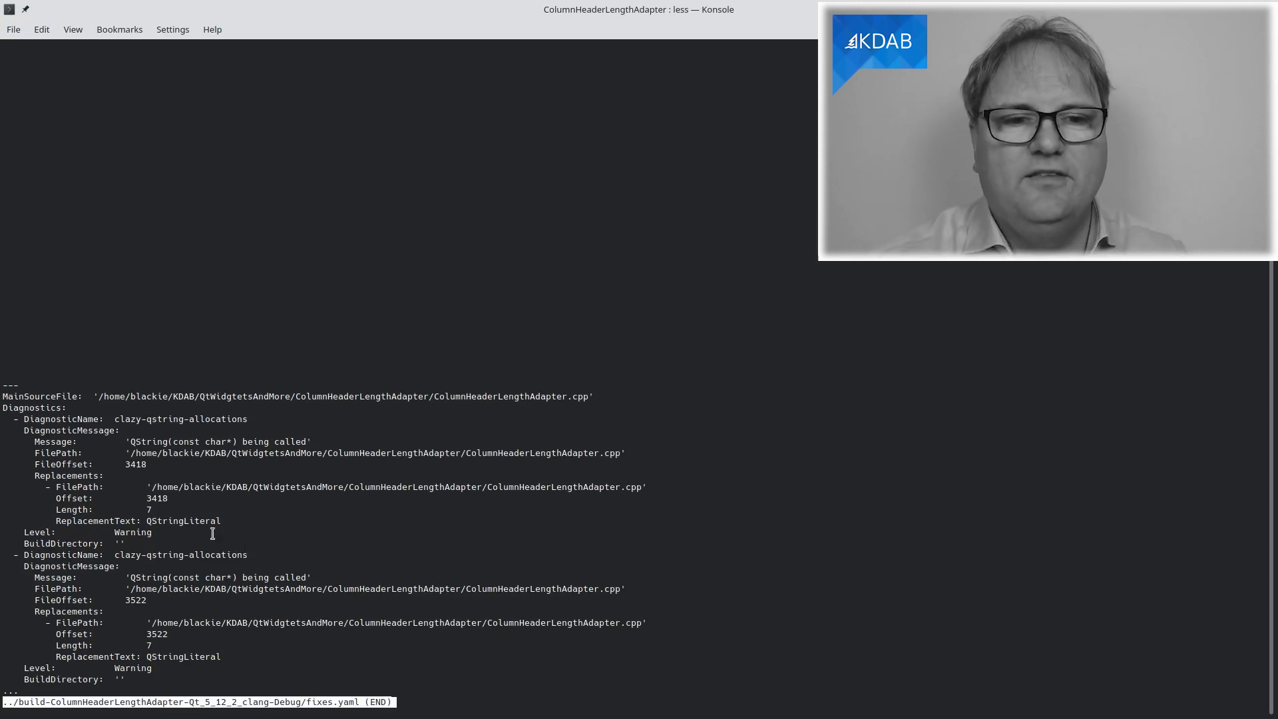
mouse_move(183, 514)
type("git diff")
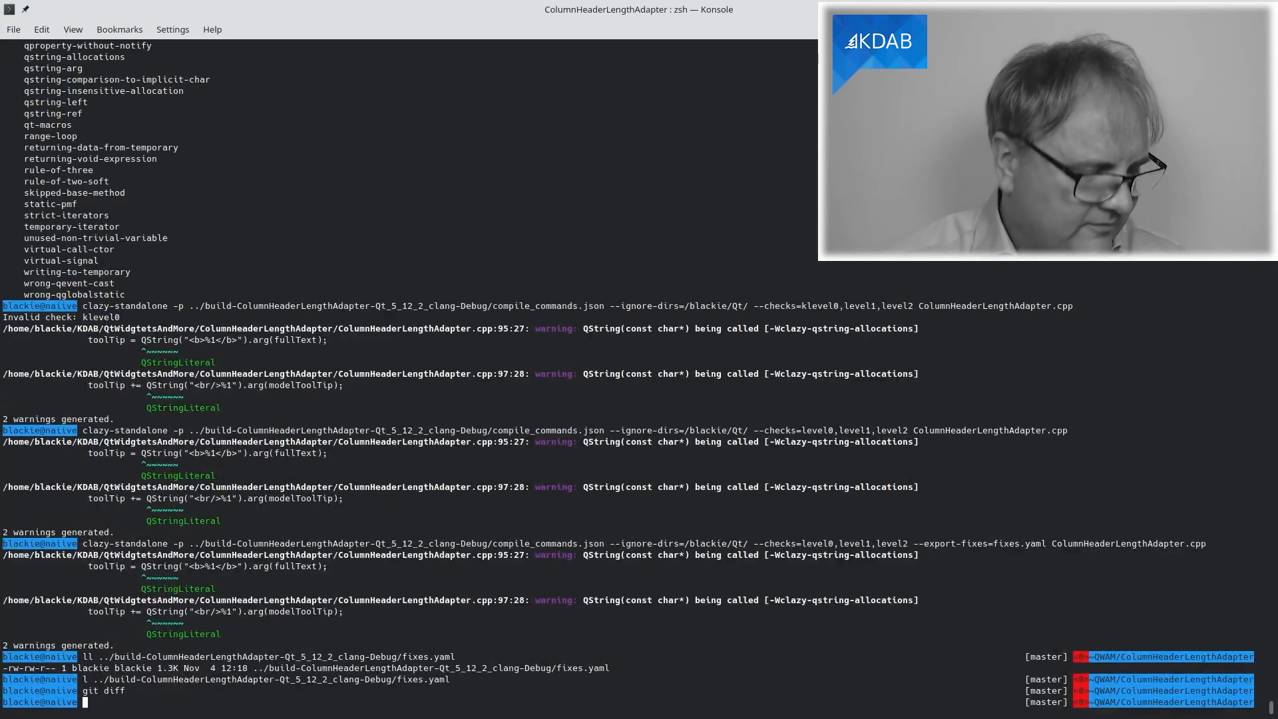
Apply the fixes with clang-apply-replacements on the build folder and bring the clazy-fix-one-file script into an editor.
type("clang-apply-replacements ../build-ColumnHeaderLengthAdapter-Qt_5_12_2_clang-Debug")
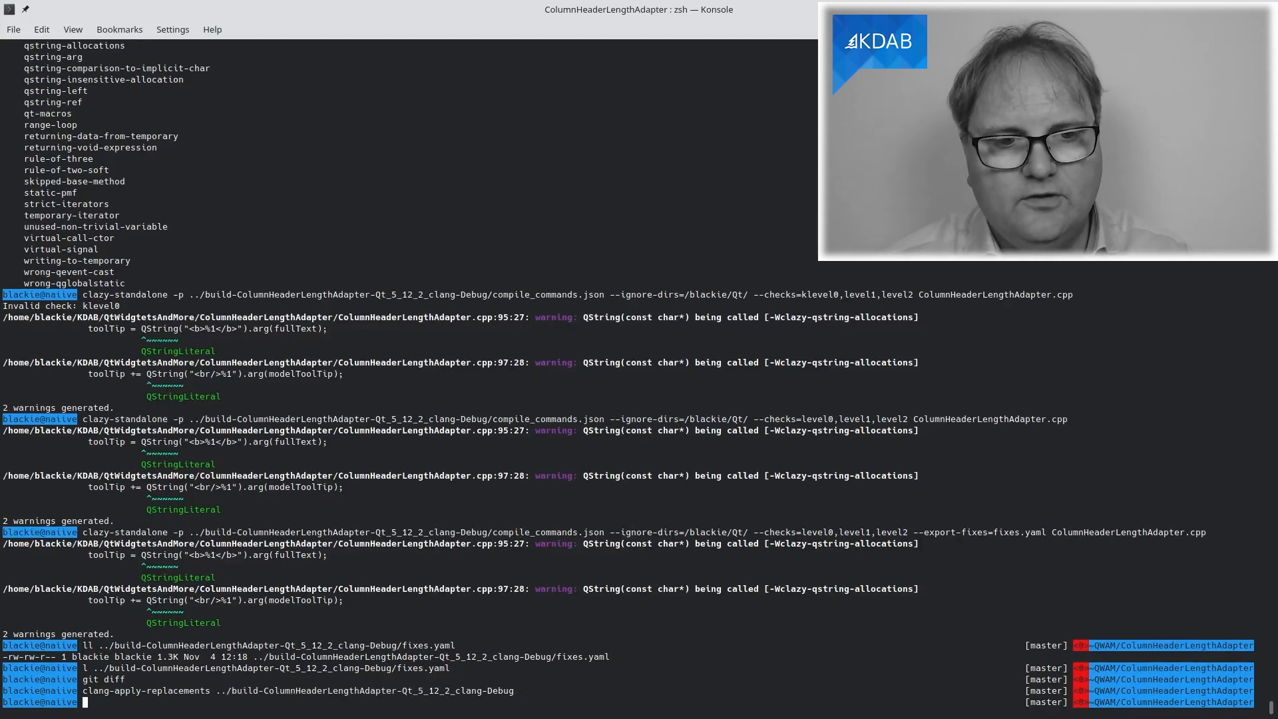
type("dit")
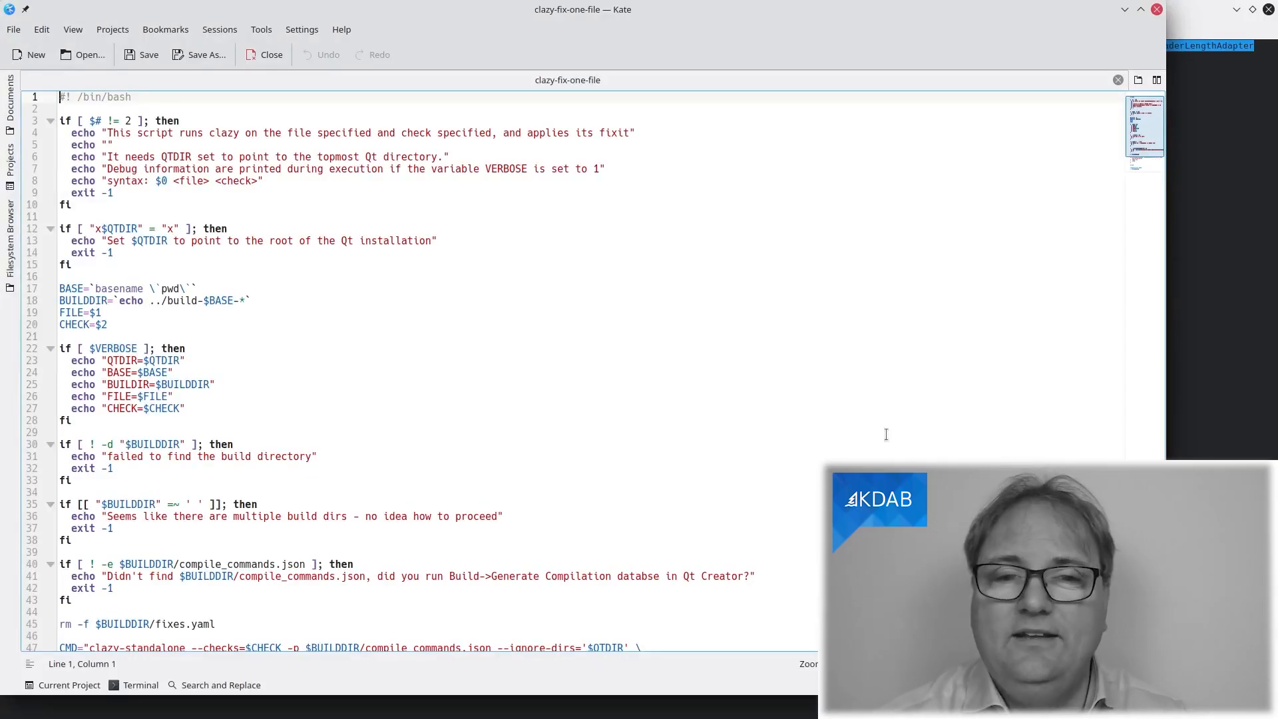
Scroll through clazy-fix-one-file in Kate, marking its clazy-standalone invocation on line 47.
scroll("down", 3)
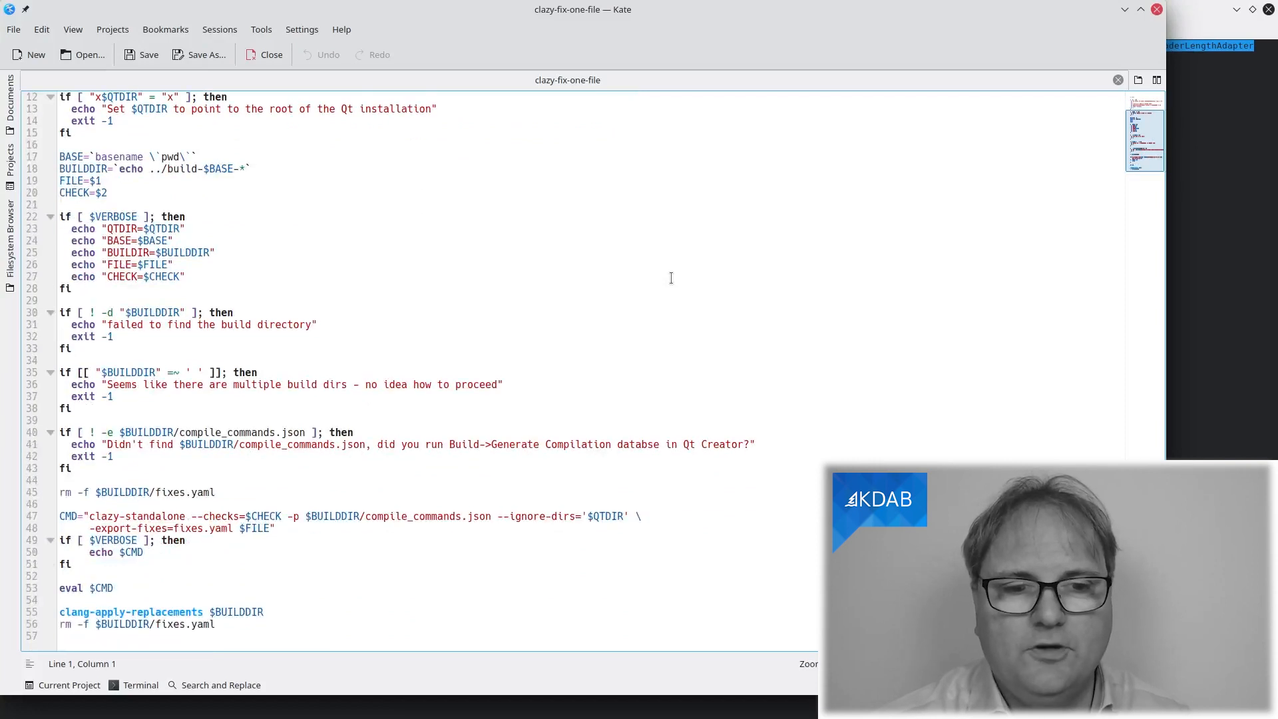
scroll("up", 3)
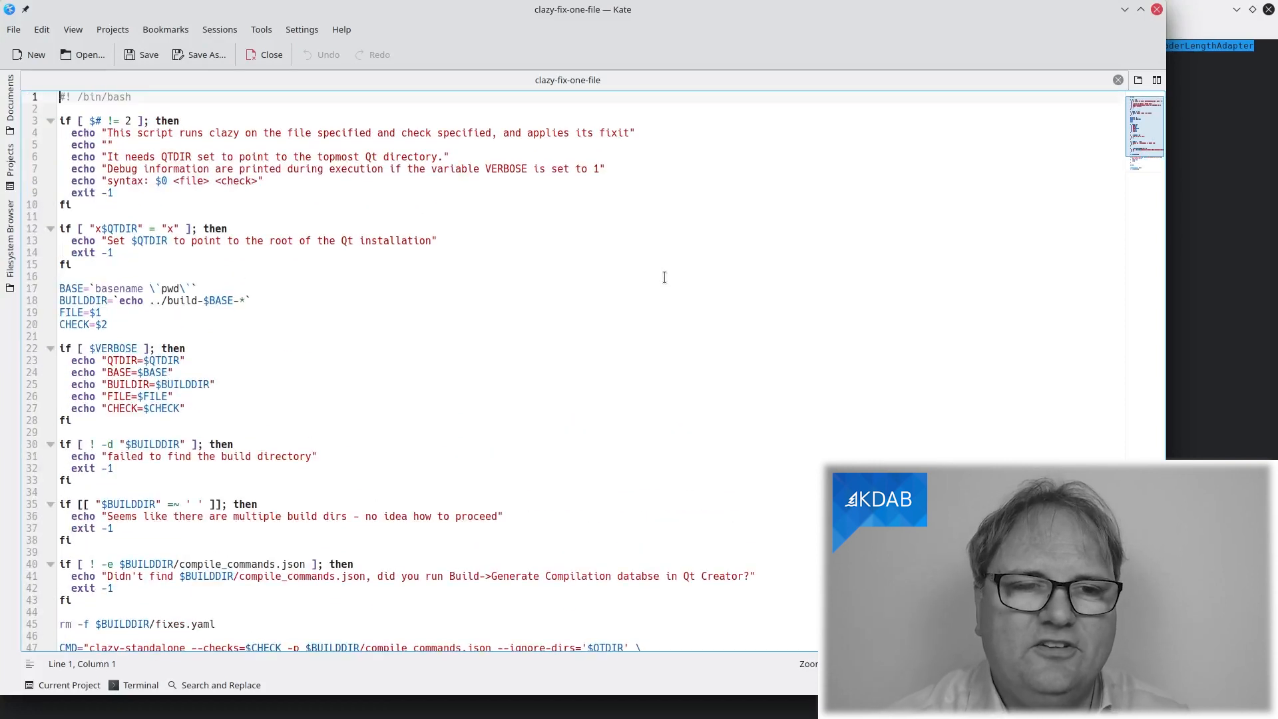
scroll("down", 3)
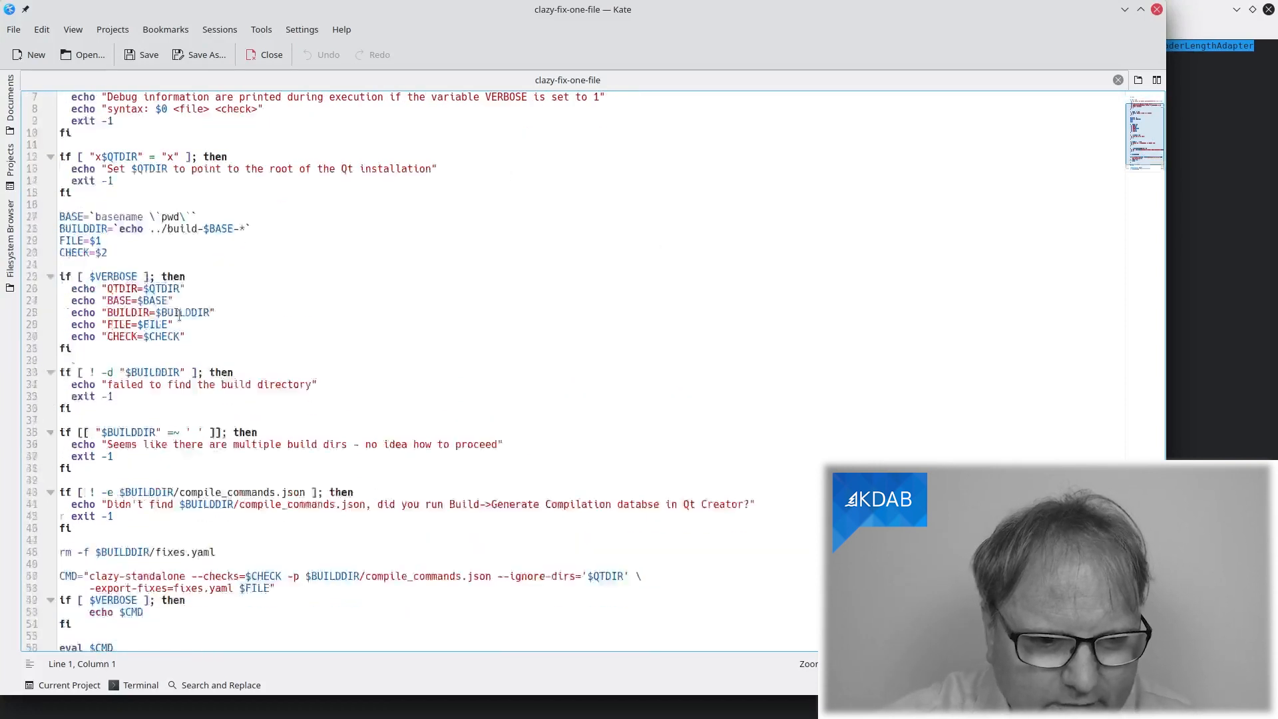
scroll("down", 3)
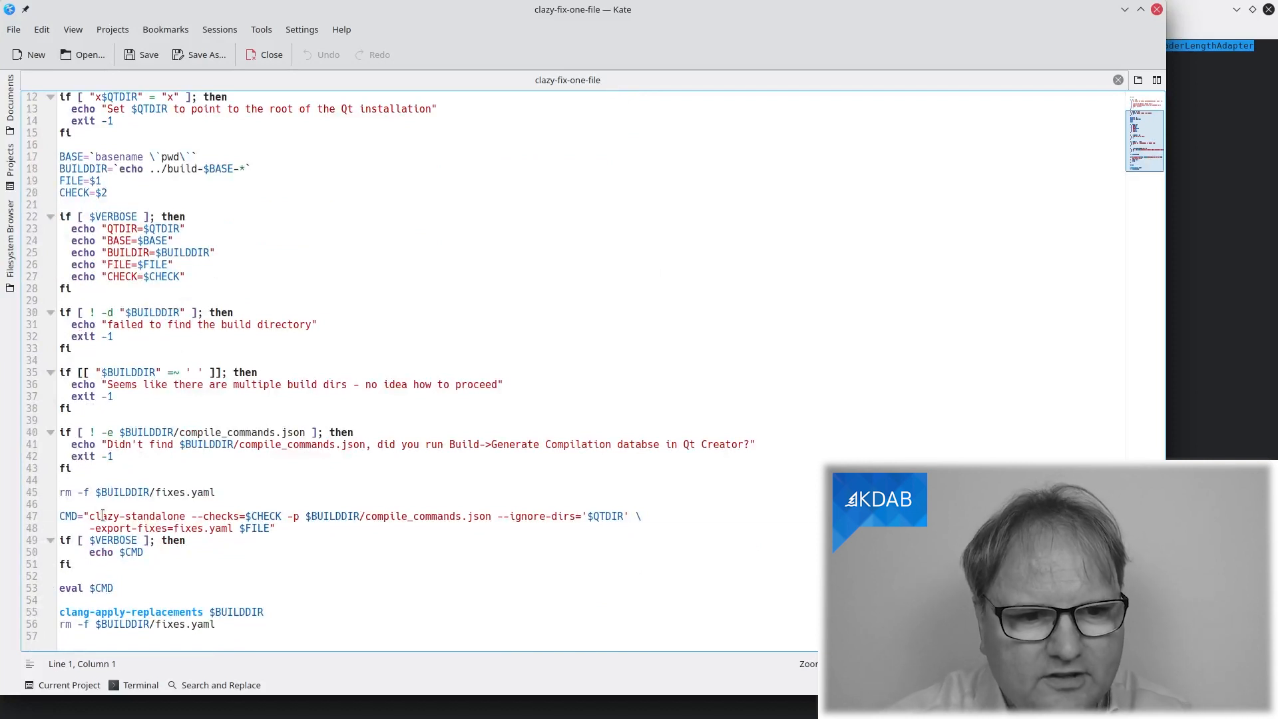
double_click(137, 515)
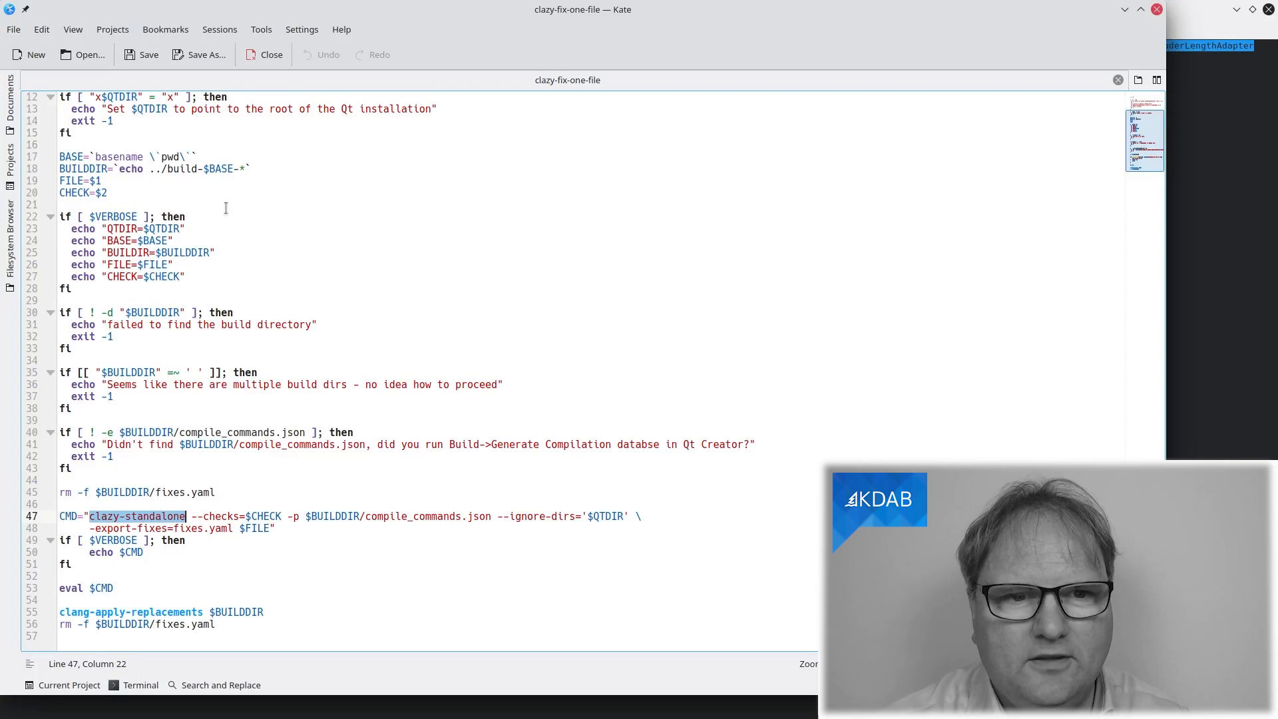
scroll("up", 3)
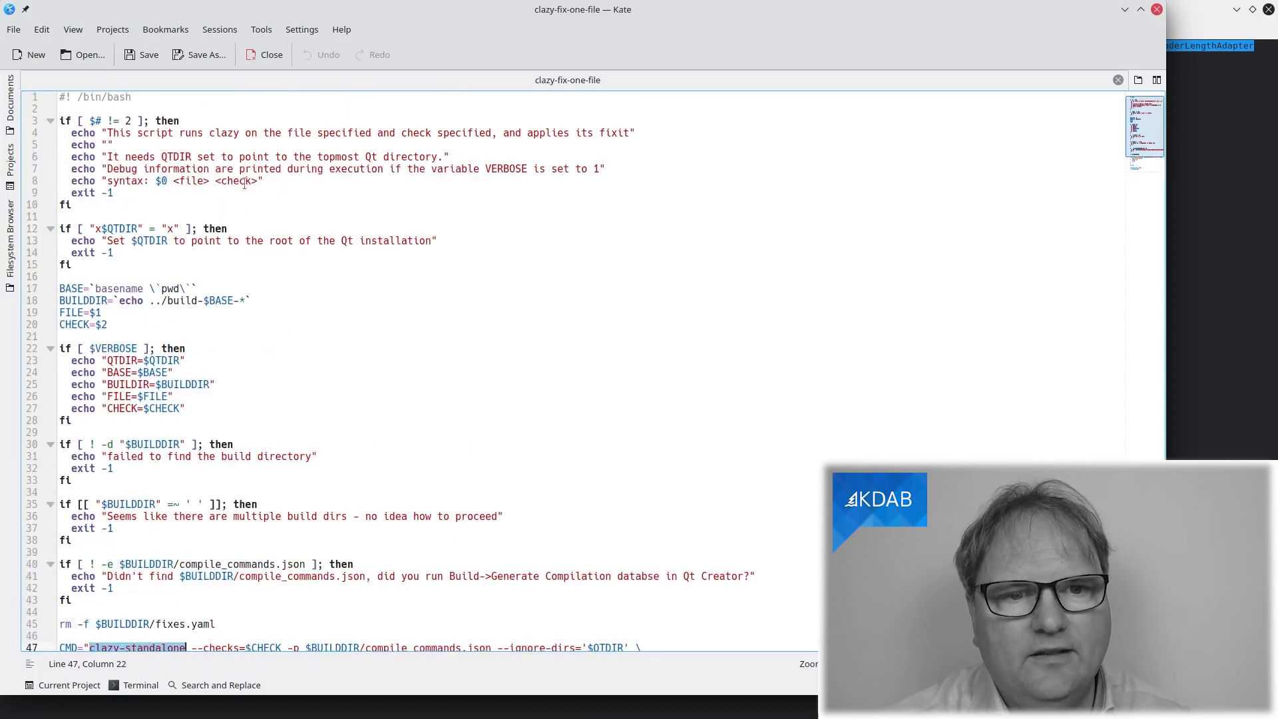
scroll("down", 3)
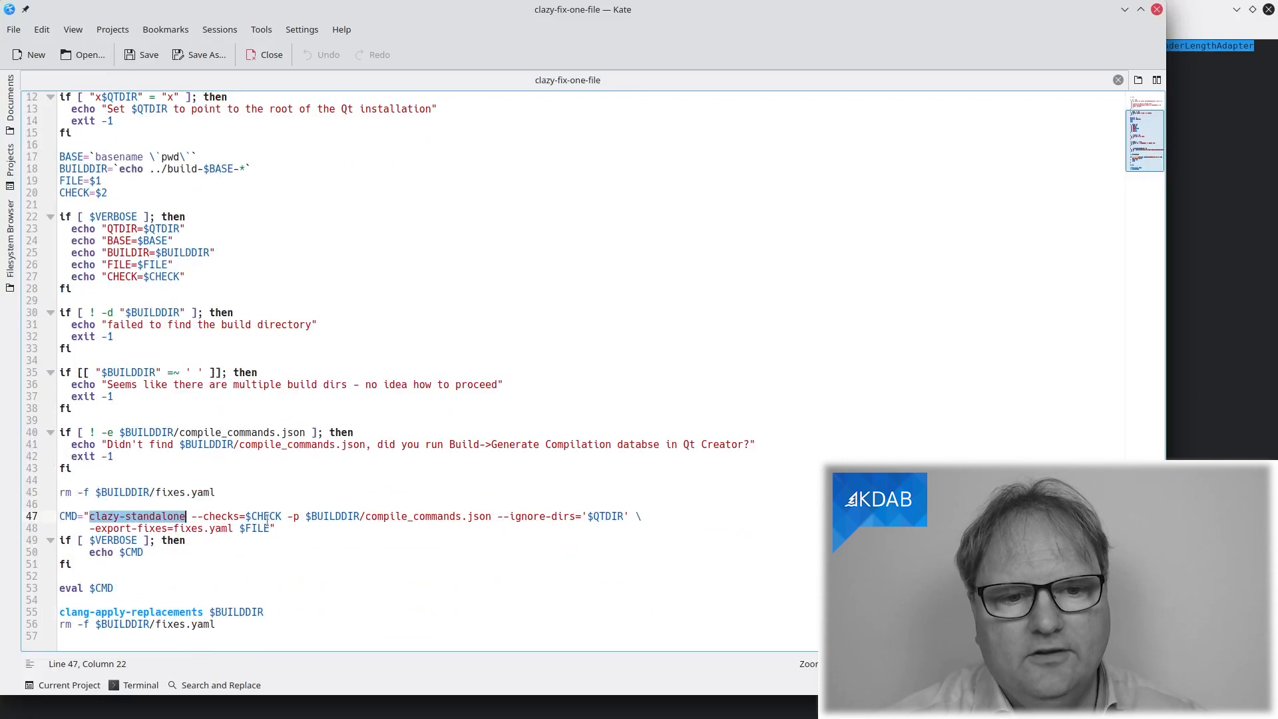
mouse_move(399, 563)
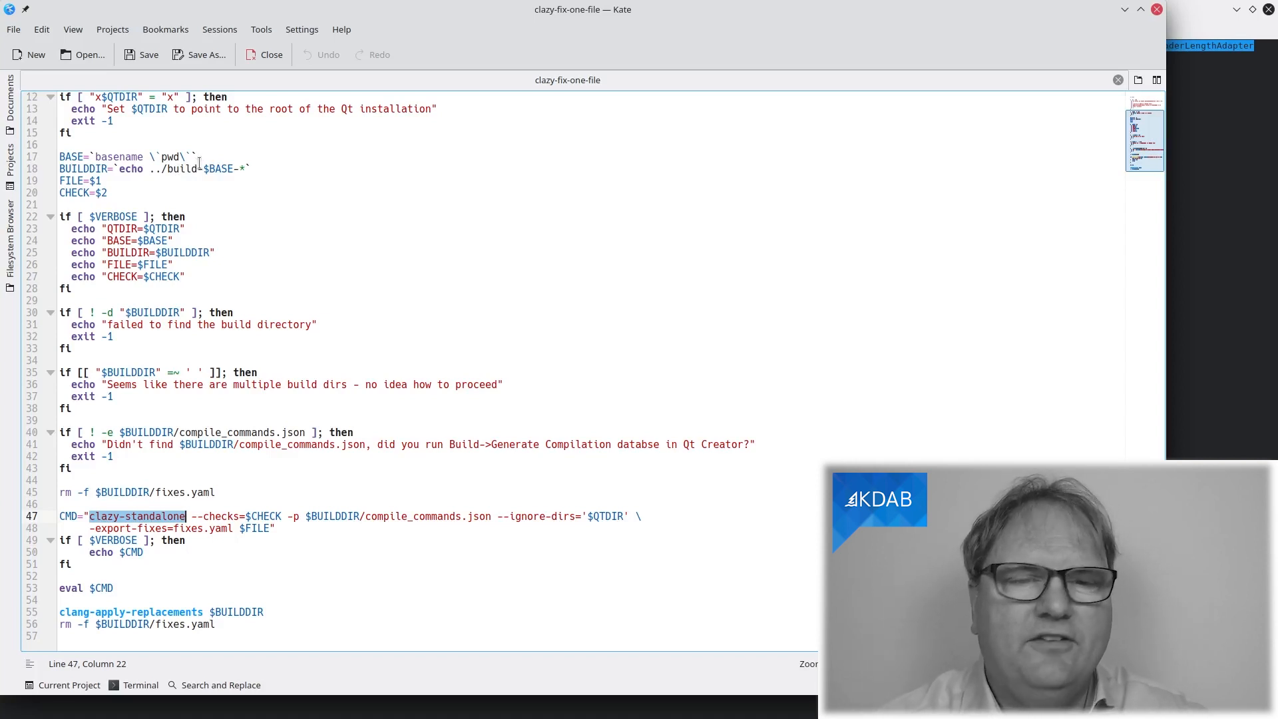
mouse_move(503, 548)
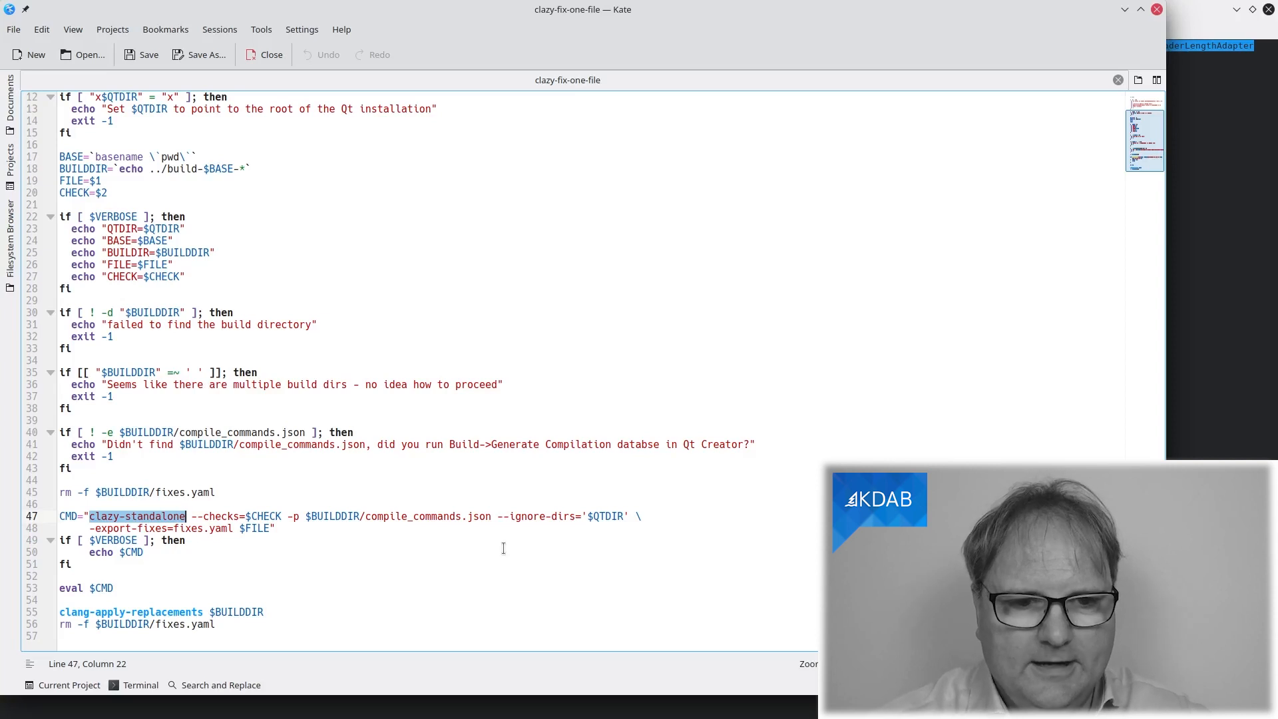
mouse_move(613, 524)
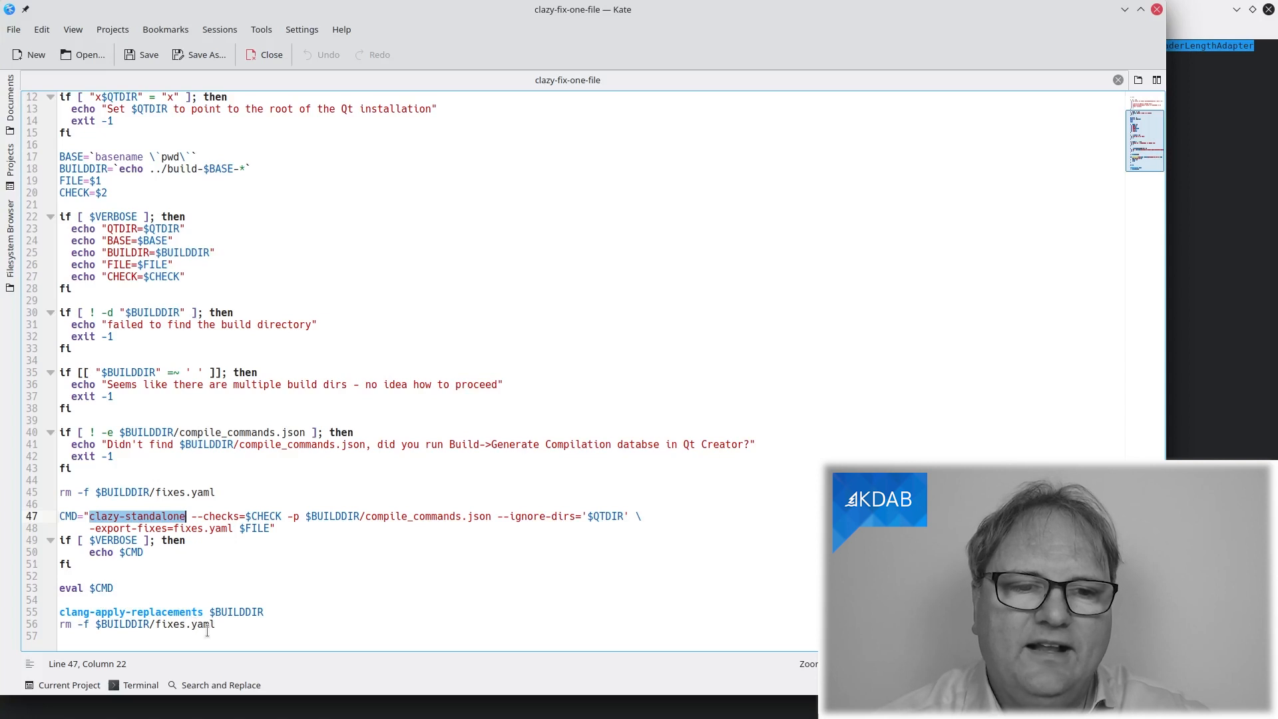
scroll("up", 3)
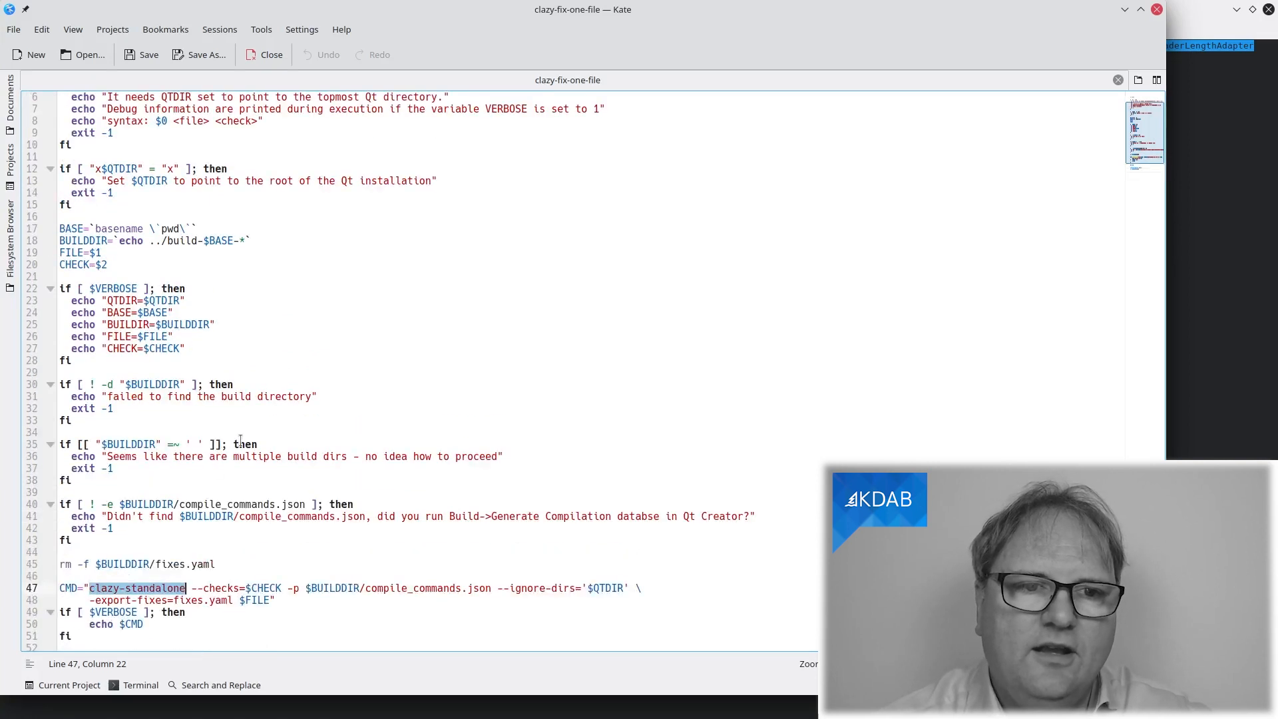
scroll("up", 3)
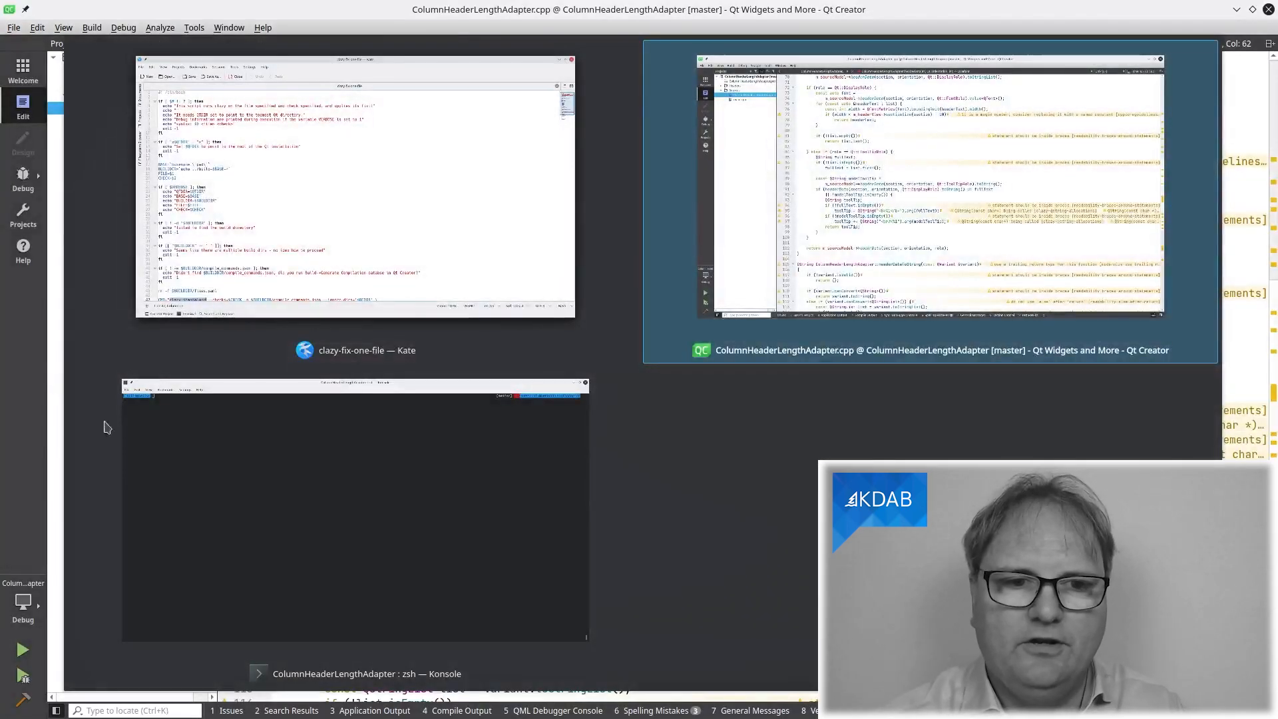
Rerun clazy-standalone on ColumnHeaderLengthAdapter.cpp with --export-fixes=fixes.yaml, reporting two qstring-allocations warnings.
left_click(353, 505)
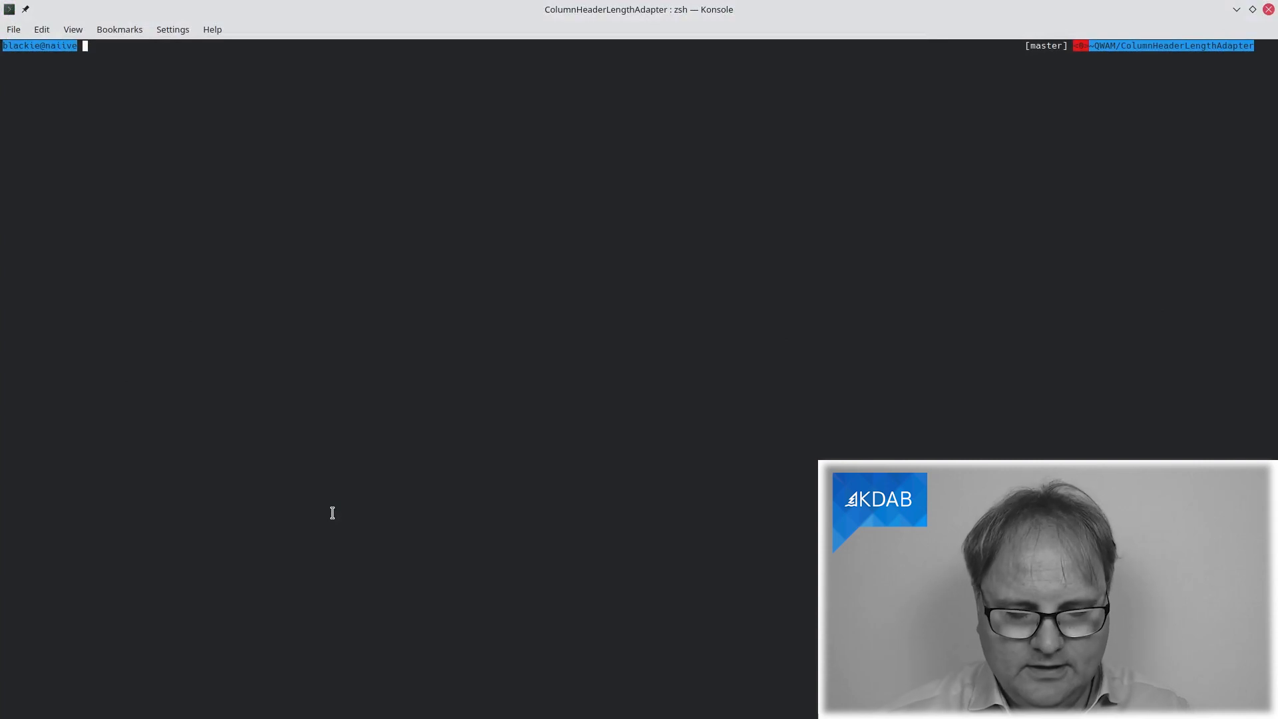
type("clang-apply-replacements ../build-ColumnHeaderLengthAdapter-Qt_5_12_2_clang-Debug")
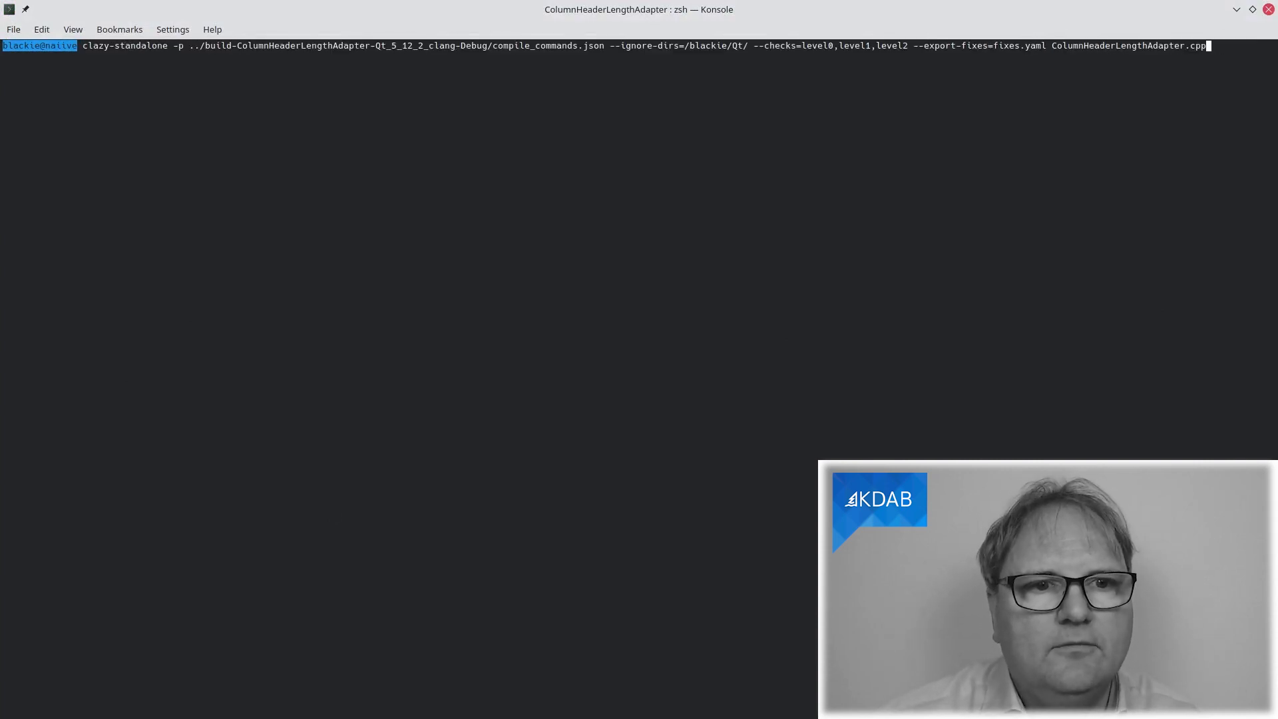
key("Return")
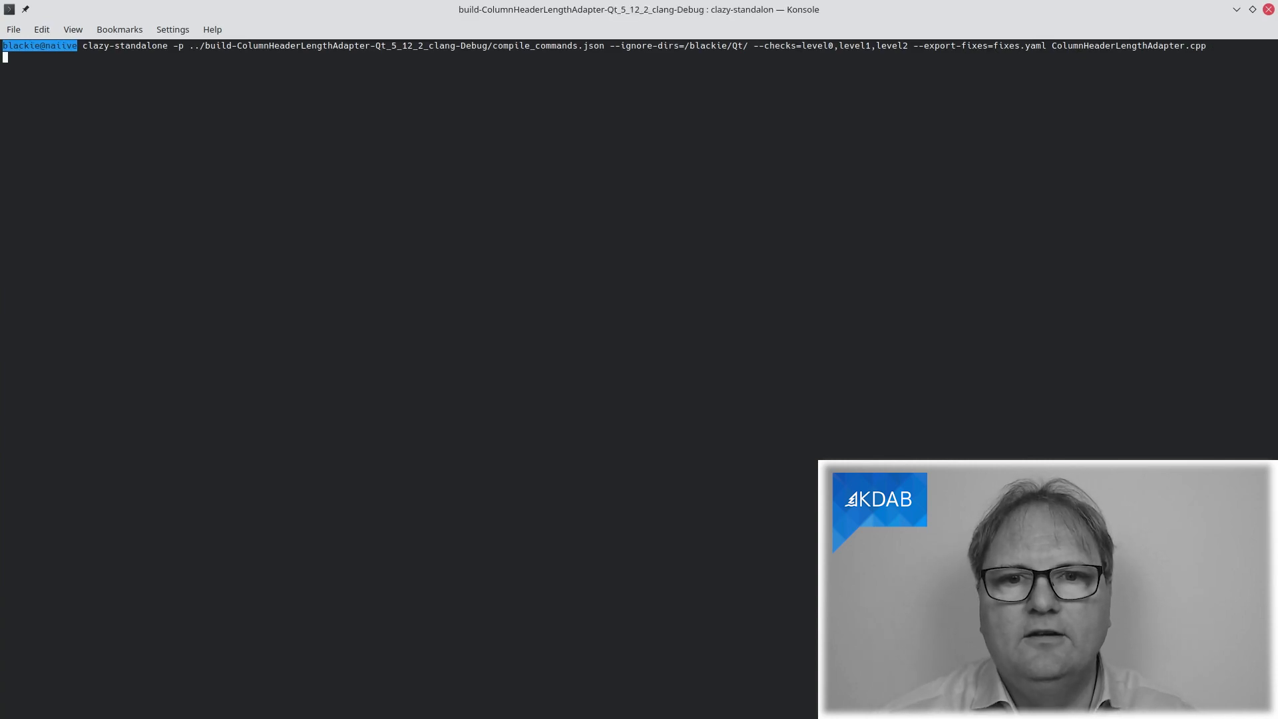
mouse_move(330, 497)
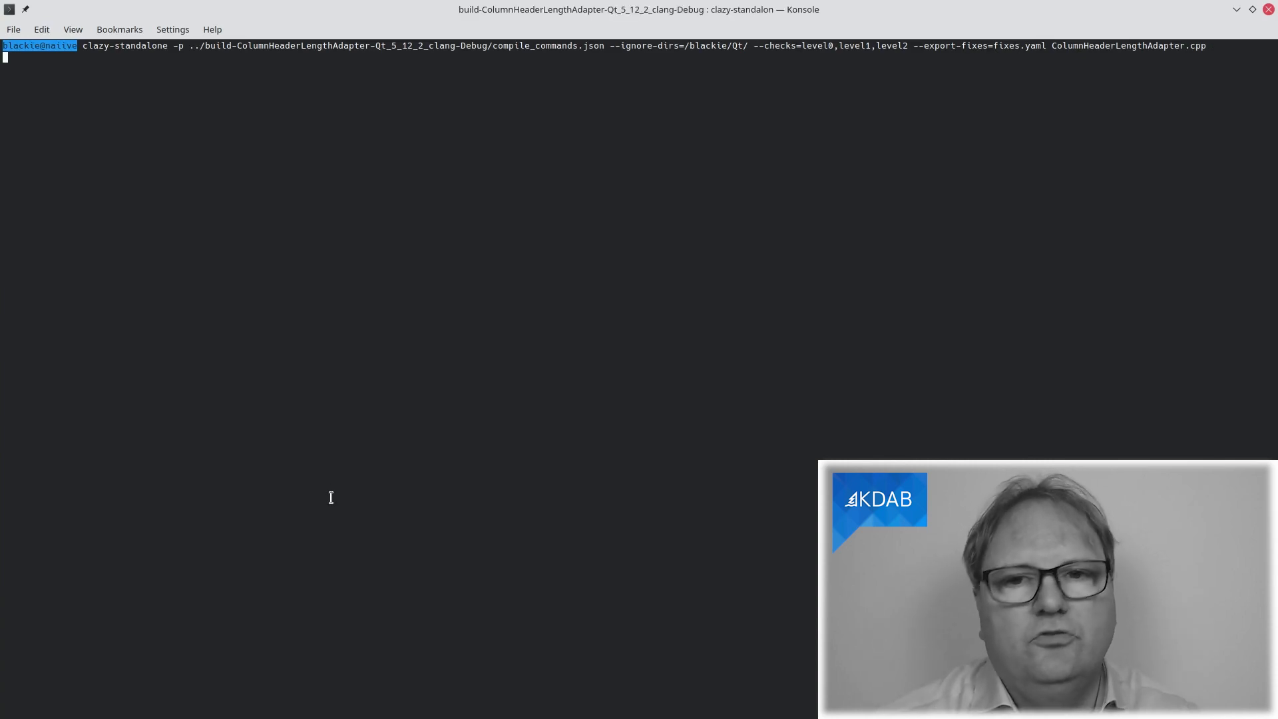
key("Return")
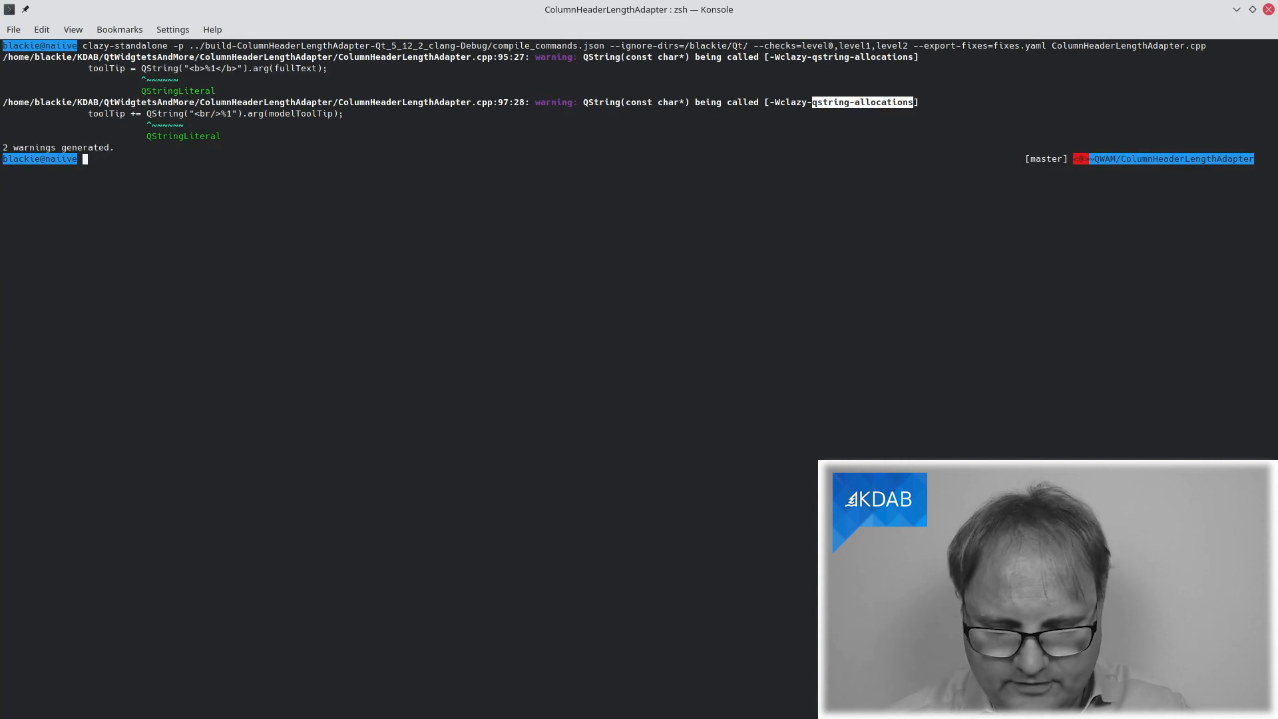
Run clazy-fix-one-file on ColumnHeaderLengthAdapter.cpp for the qstring-allocations check.
type("clazy-fix-")
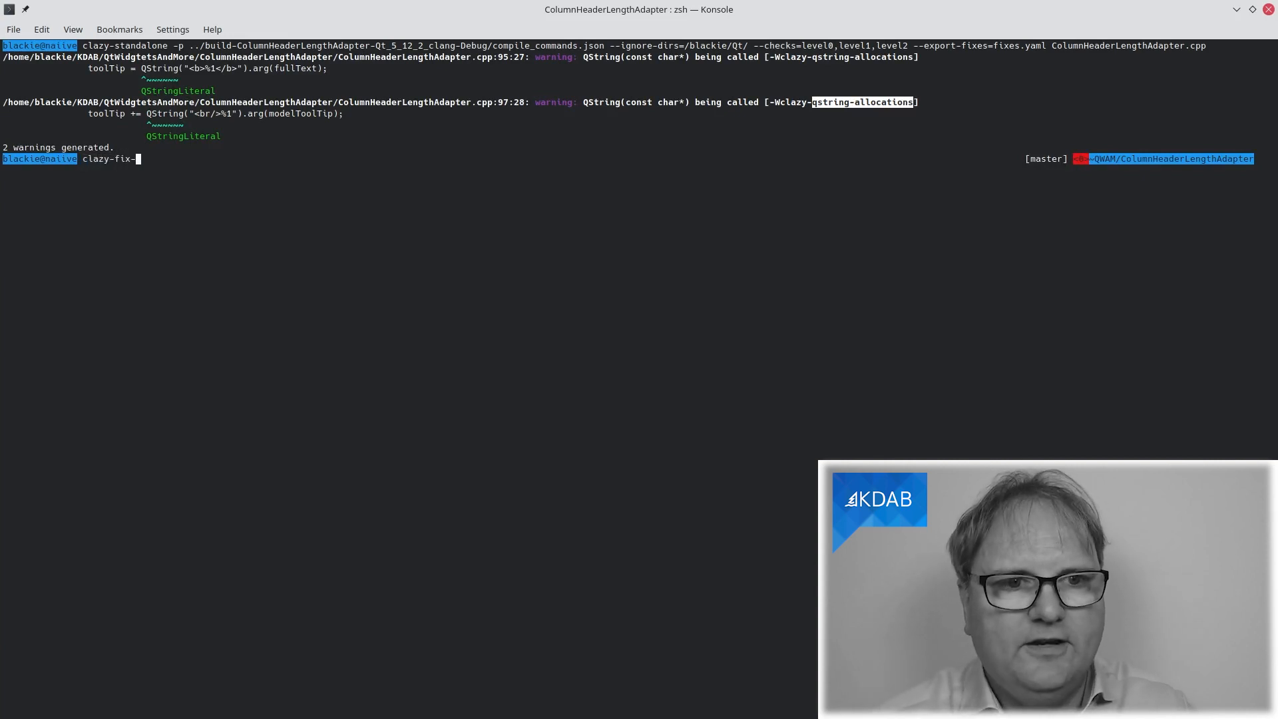
type("-one-file")
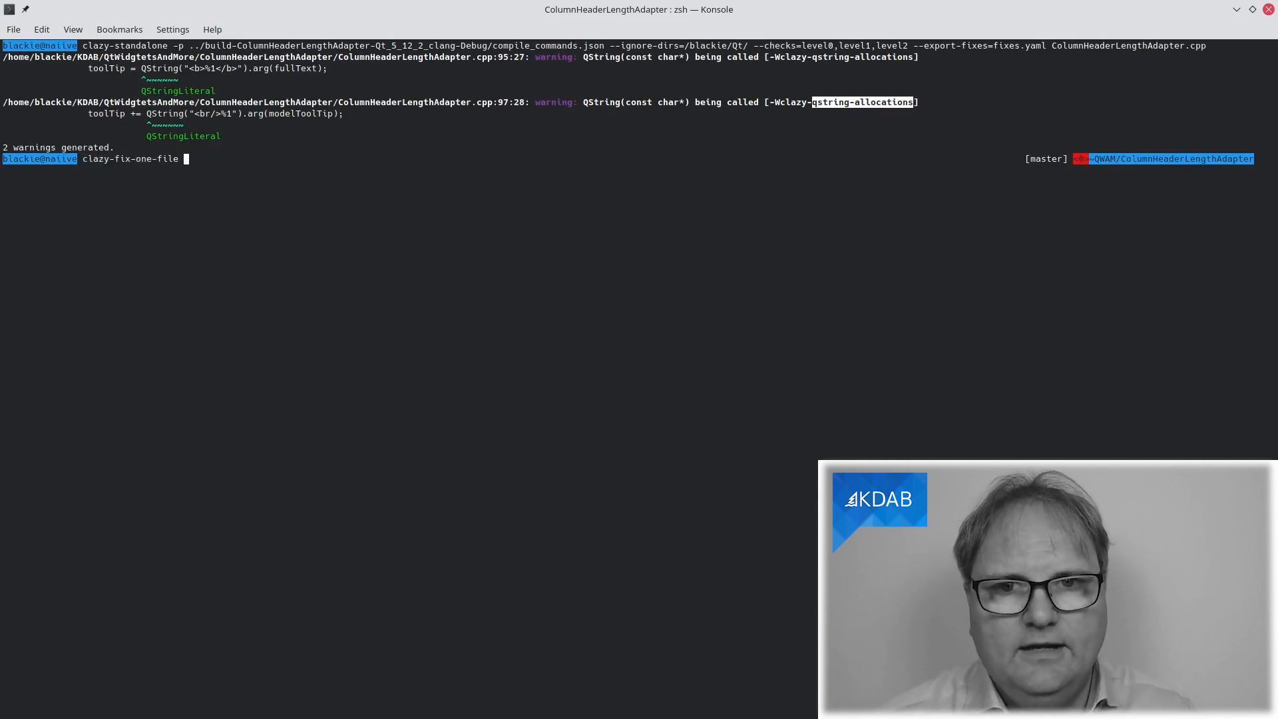
key("Return")
type("clazy-fix-one-file")
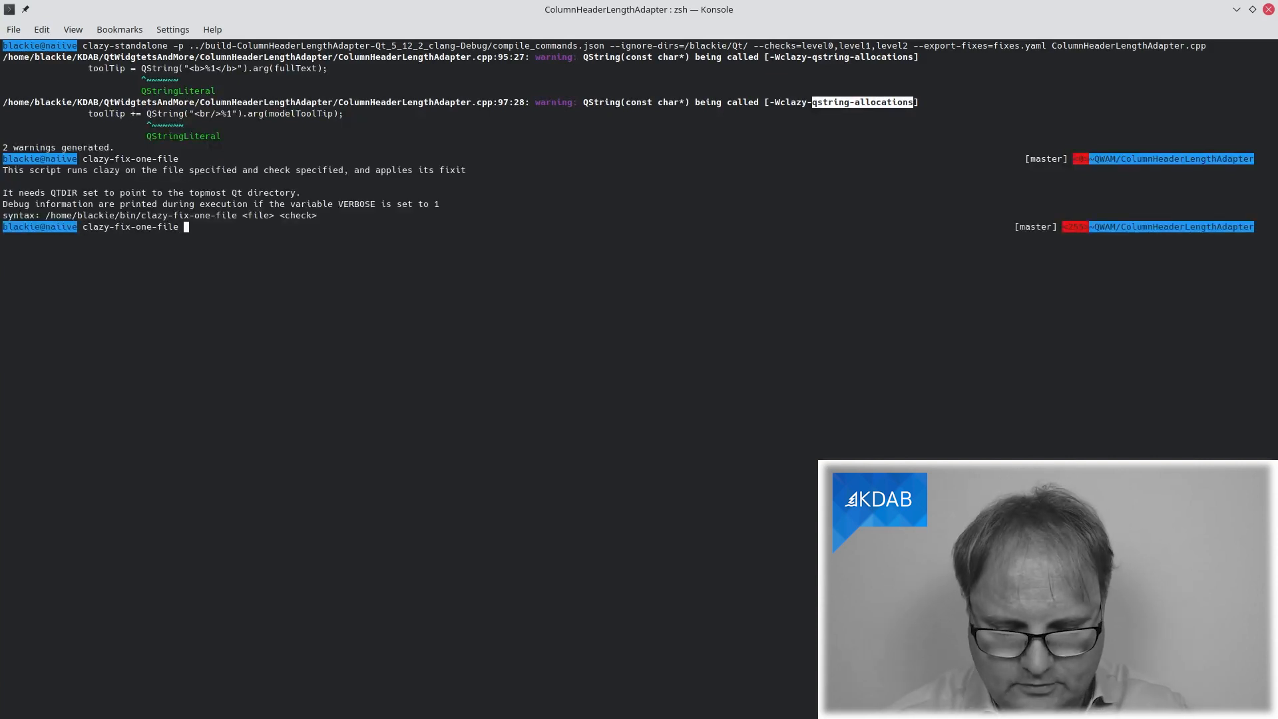
type("ColumnHeaderLengthAdapter.")
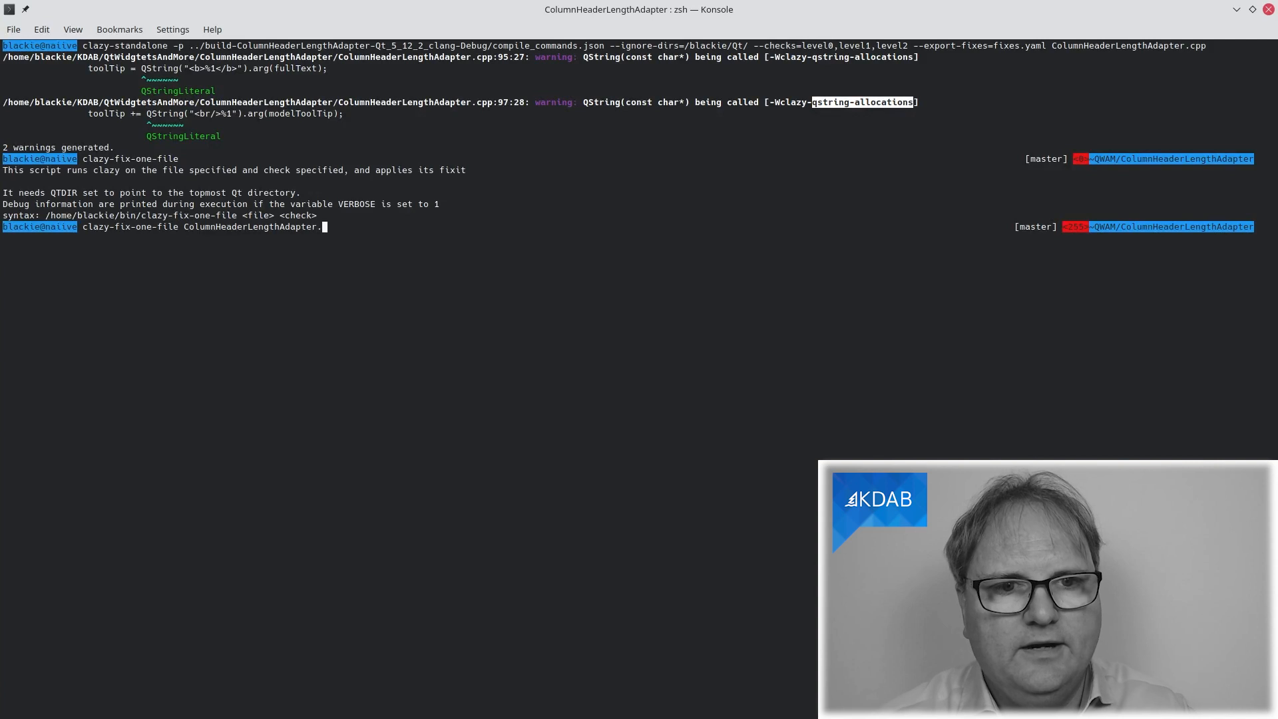
type("qstring-allocations")
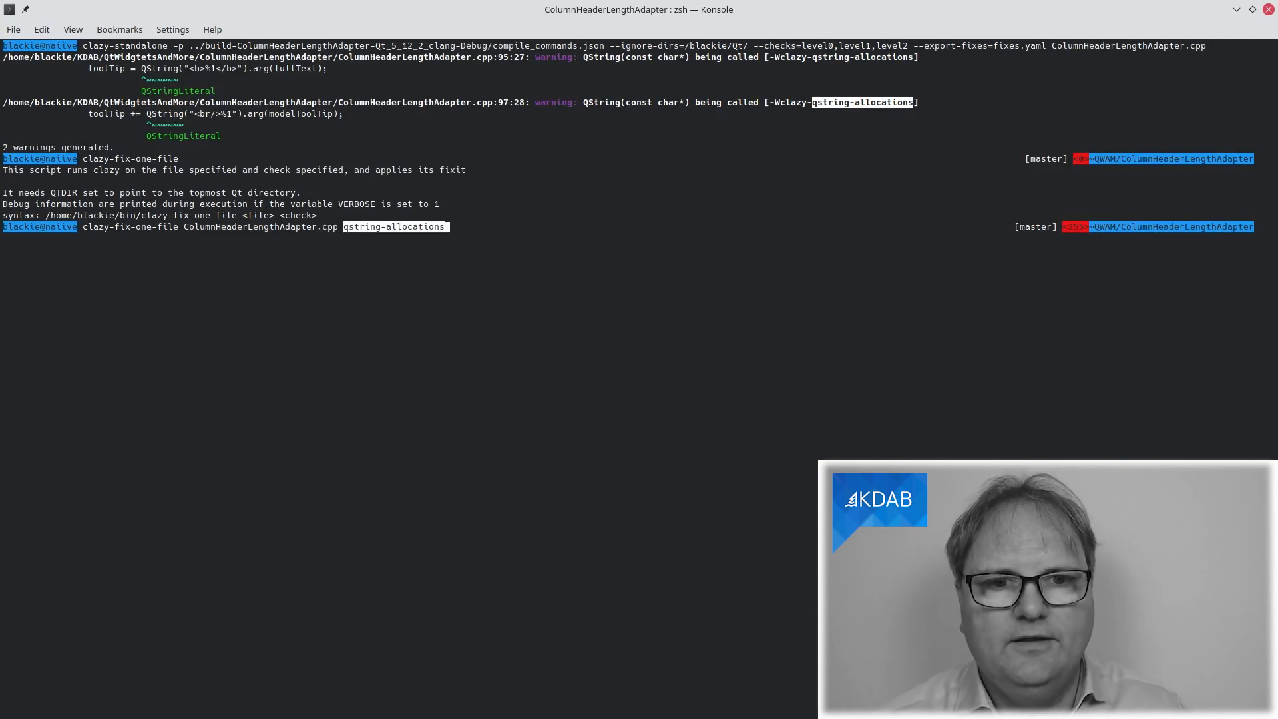
key("Return")
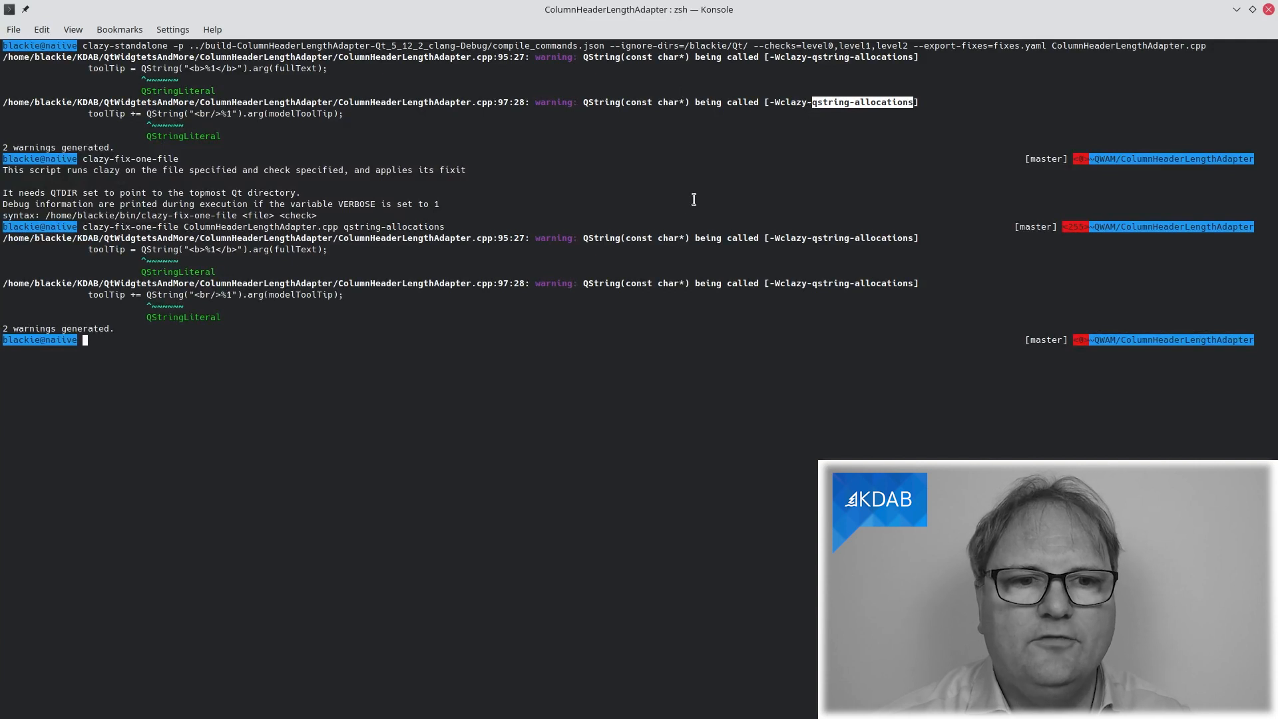
mouse_move(689, 203)
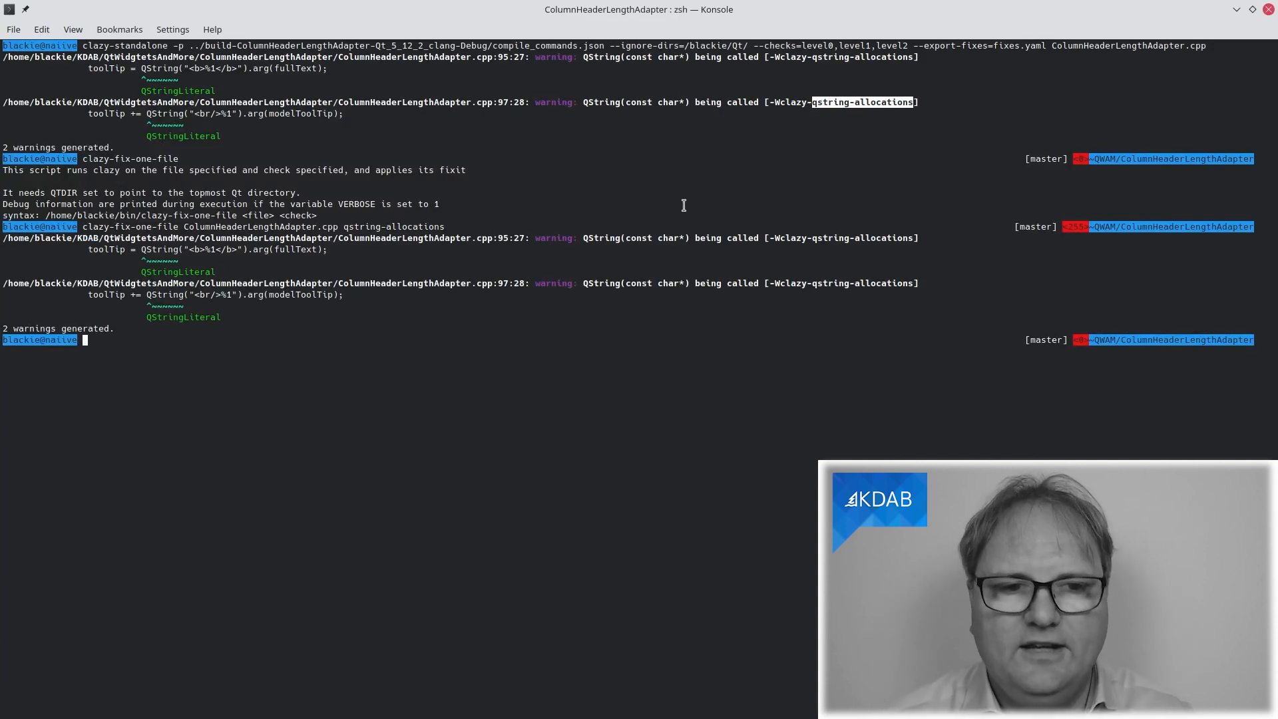
Show the git diff of QString turned into QStringLiteral, then launch clazy-fix-all-files qstring-allocations.
type("git diff")
type("clazy-fix-all-files . qstring-allocations")
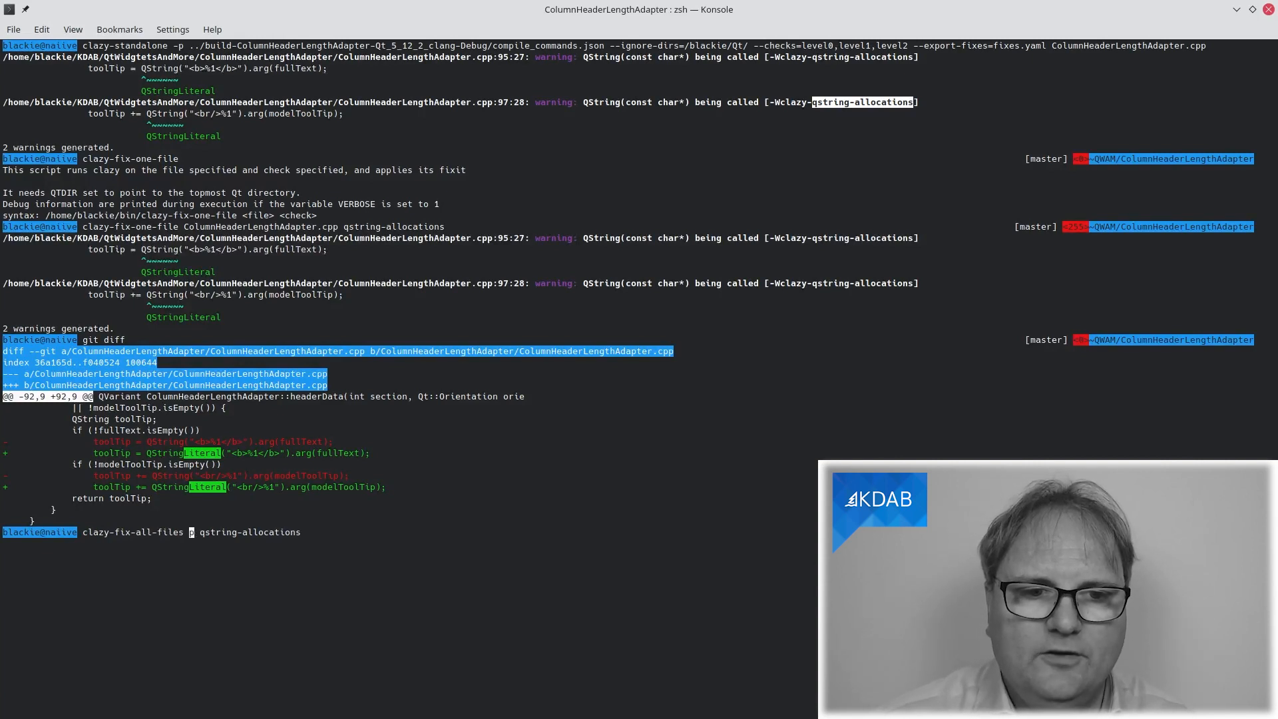
key("Return")
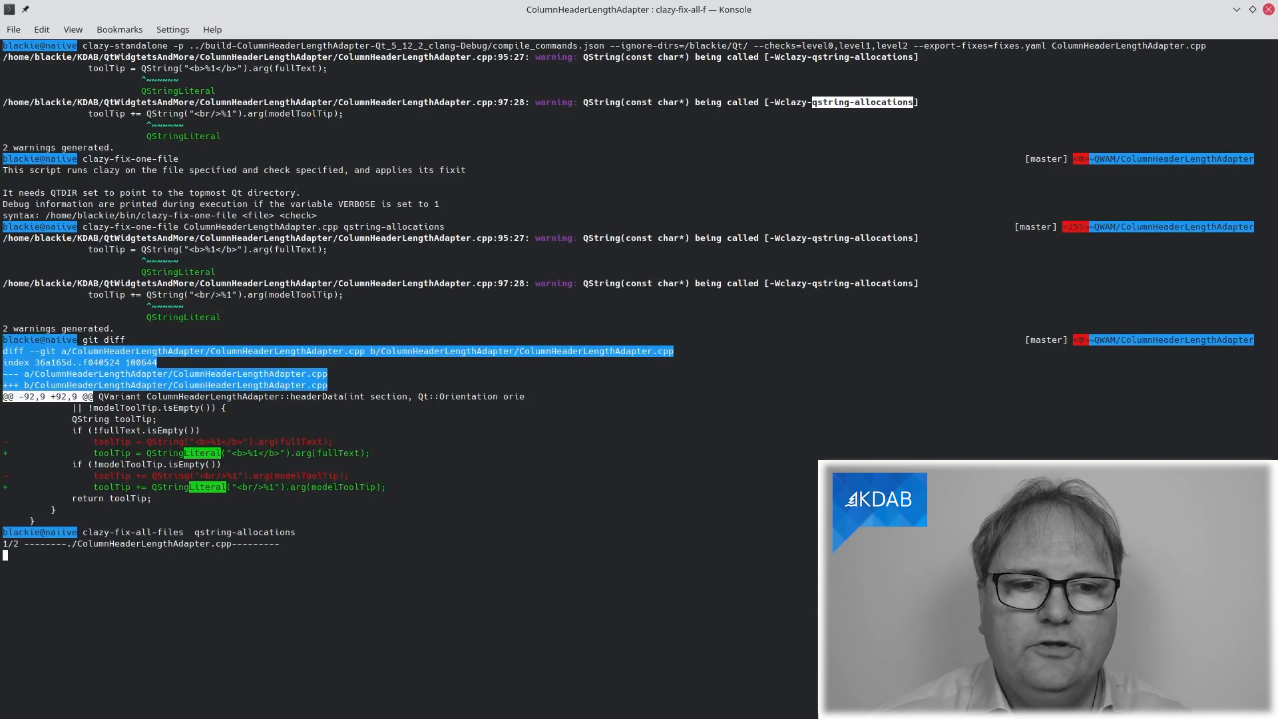
Let clazy-fix-all-files finish both .cpp files and confirm git diff shows only the two tooltip changes.
key("Return")
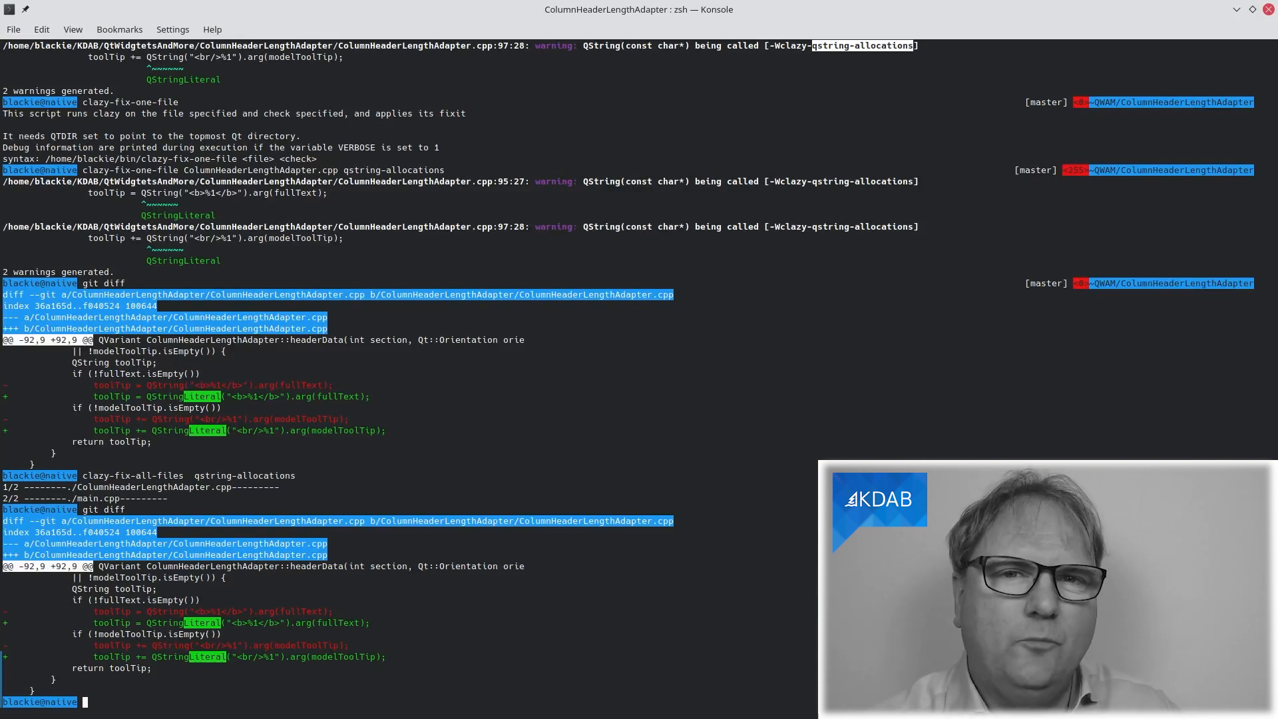
mouse_move(388, 497)
type("clang-tidy -p ../build-ColumnHeaderLengthAdapter-Qt_5_12_2_clang-Debug -checks=readability-static-accessed-through-instance  --fix main.cpp")
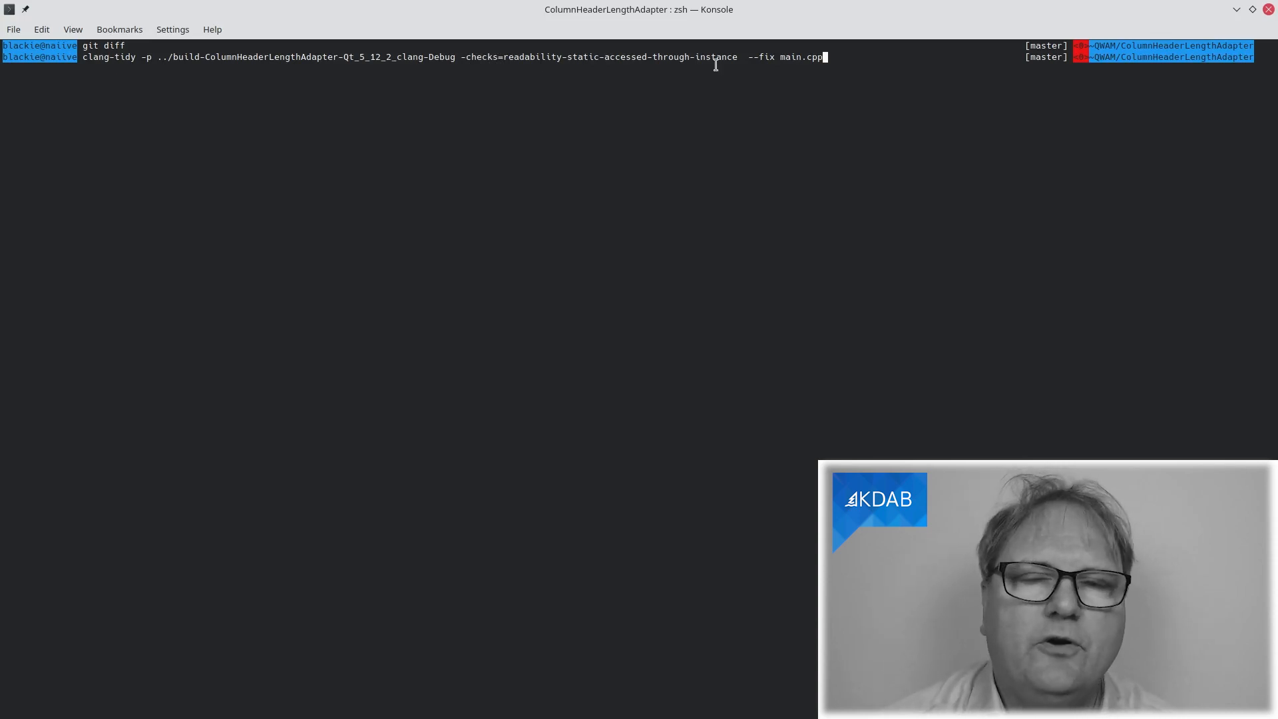
mouse_move(593, 51)
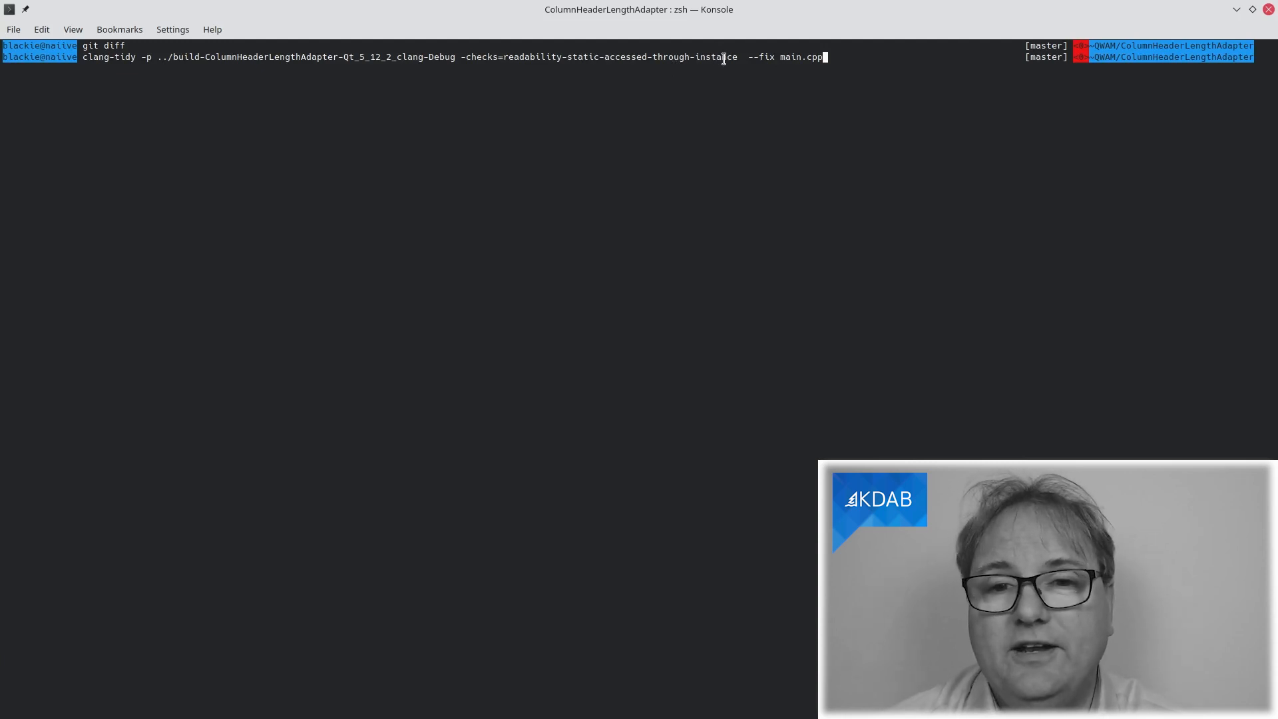
mouse_move(762, 57)
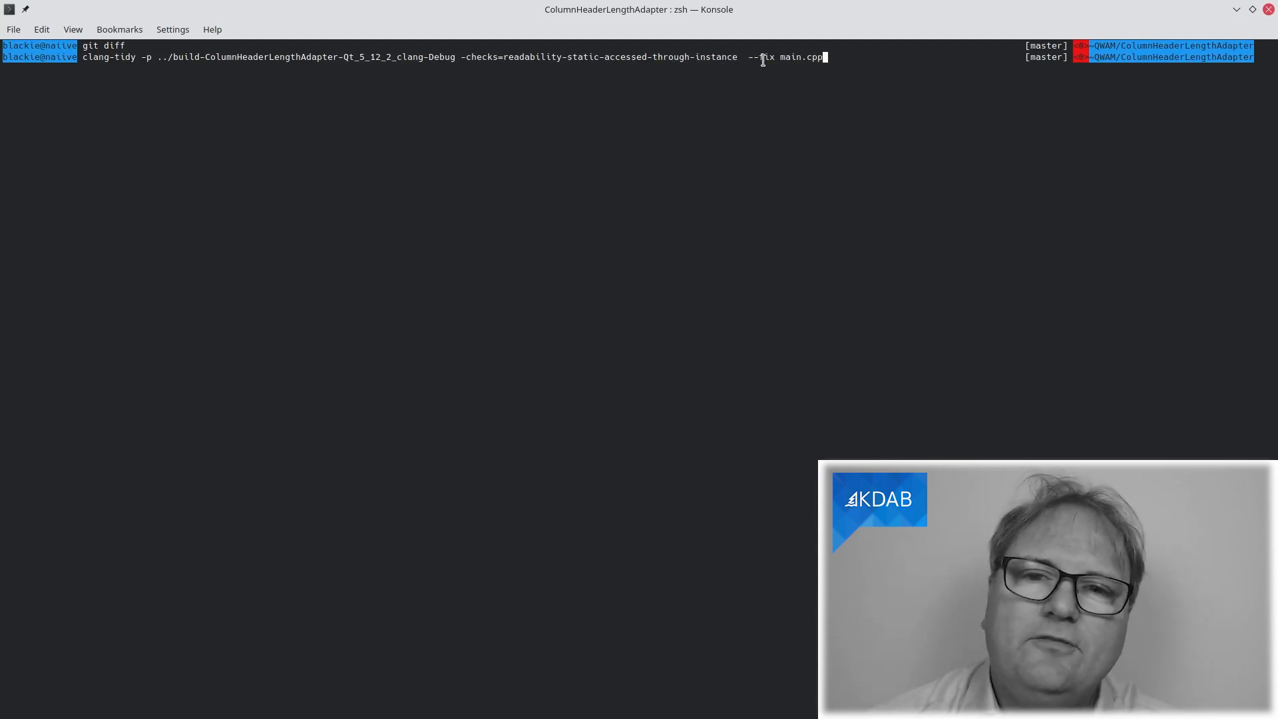
mouse_move(797, 69)
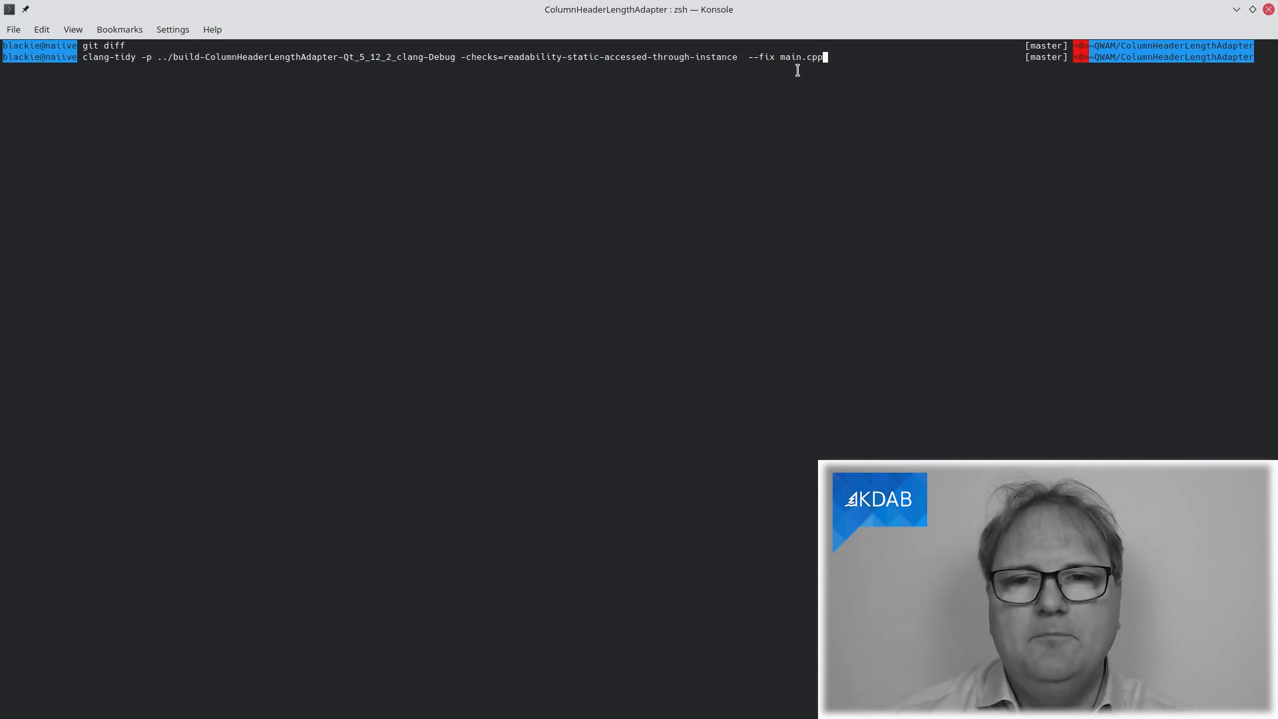
Run clang-tidy with -checks=readability-static-accessed-through-instance --fix on main.cpp.
key("Return")
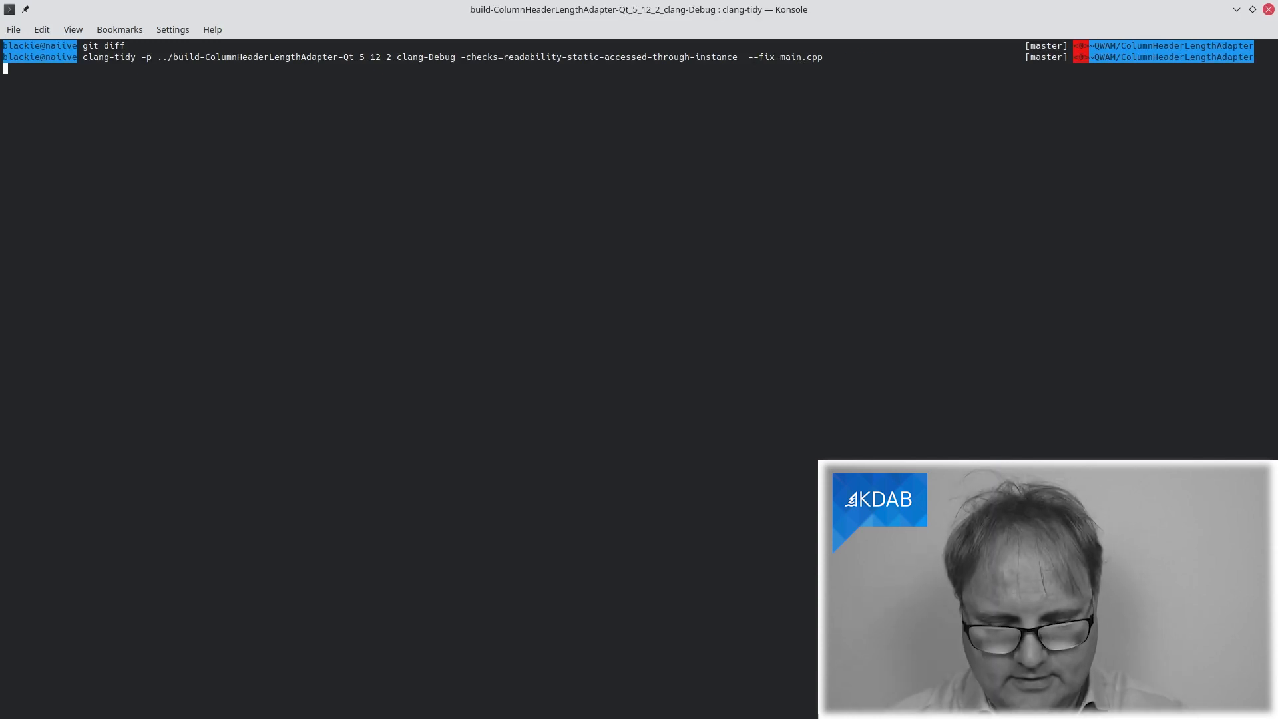
Show the git diff replacing a.exec() with QApplication::exec() in main.cpp.
key("Return")
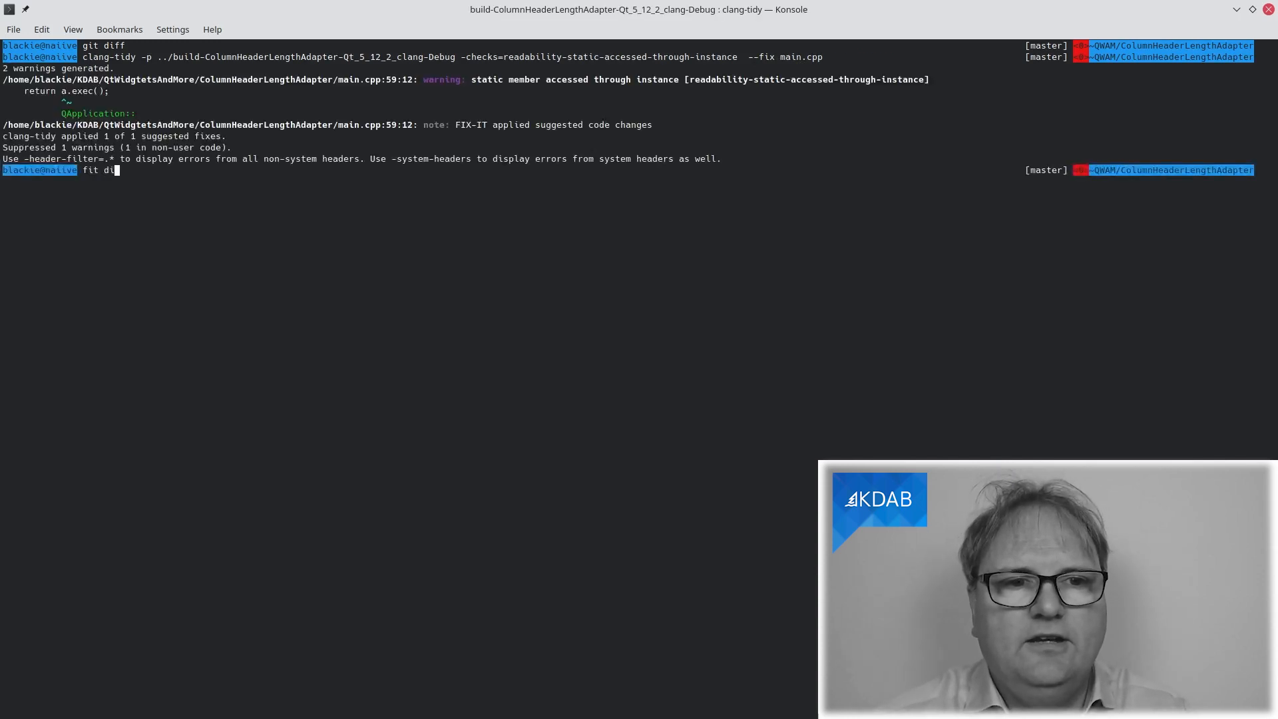
type("git")
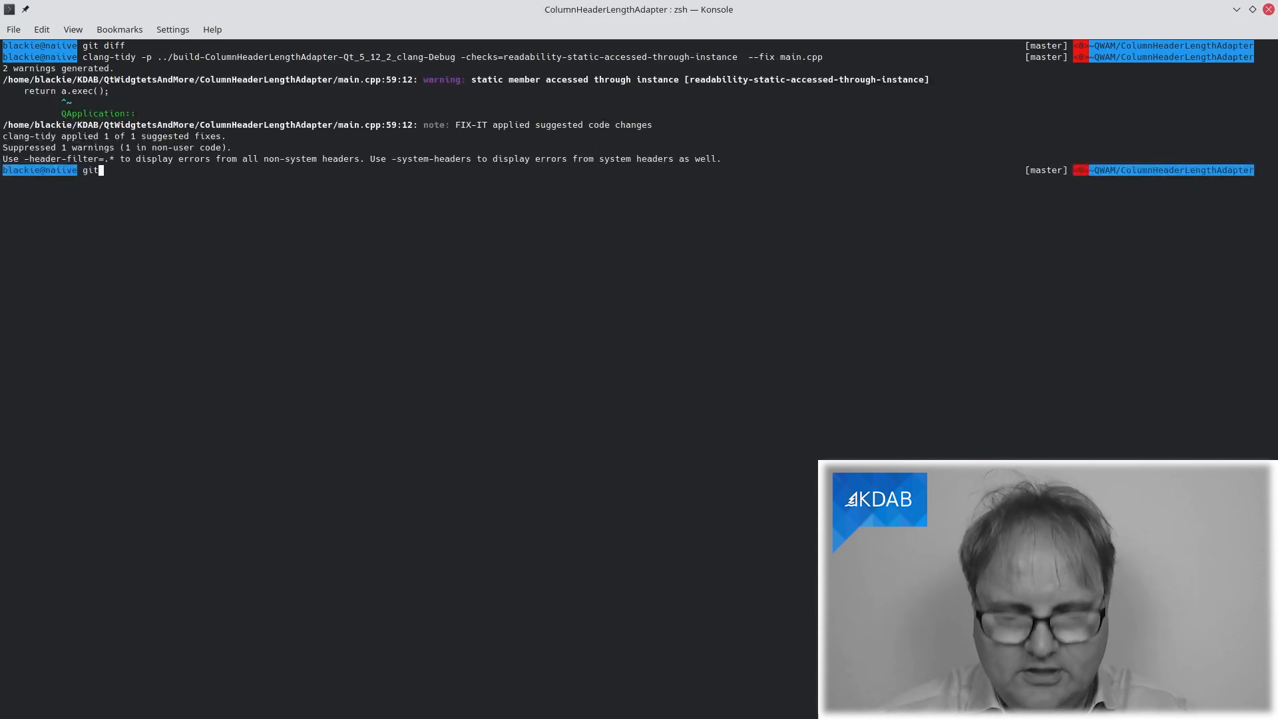
key("Return")
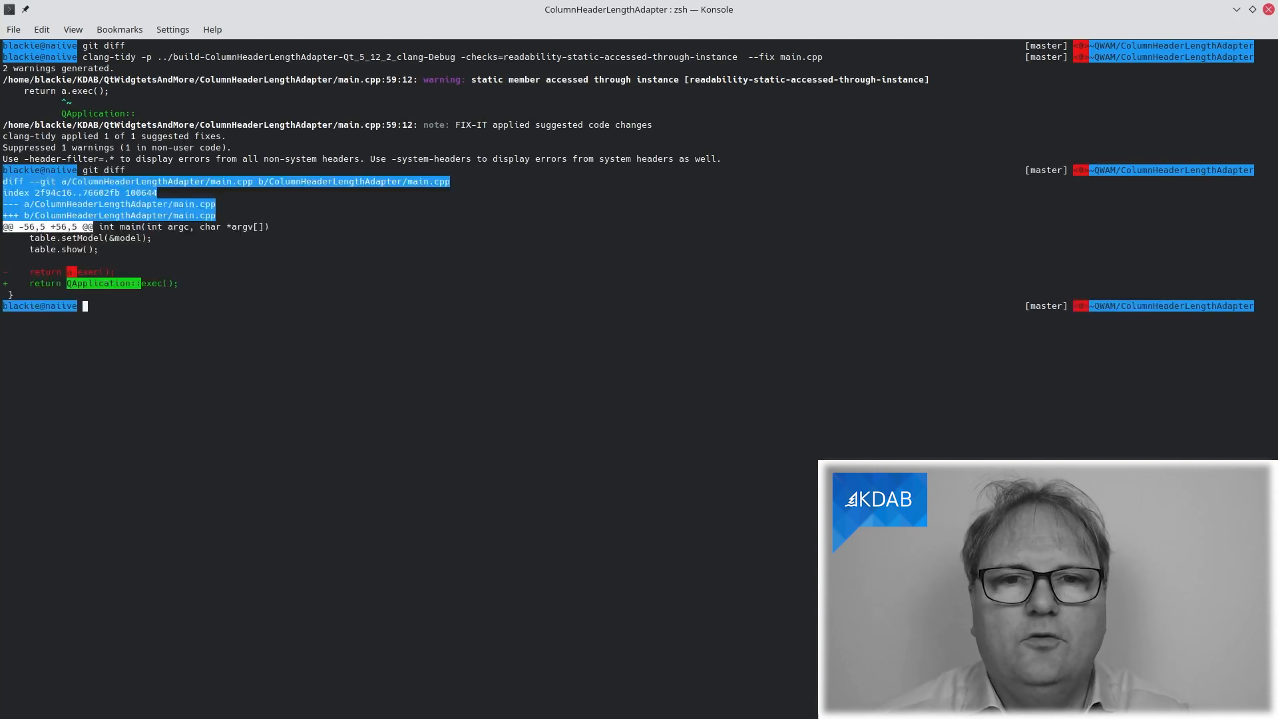
List the clang-tidy-fix scripts and view clang-tidy-fix-all-files in less.
type("cla")
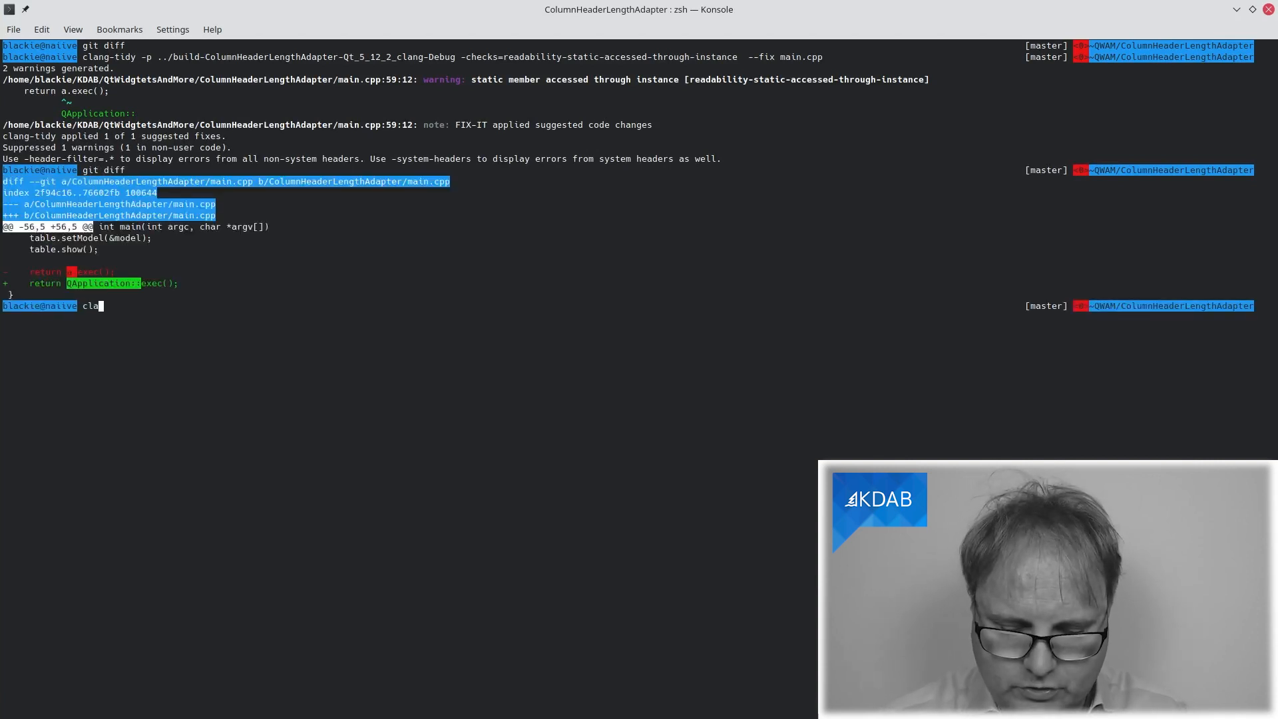
type("ng-tidy")
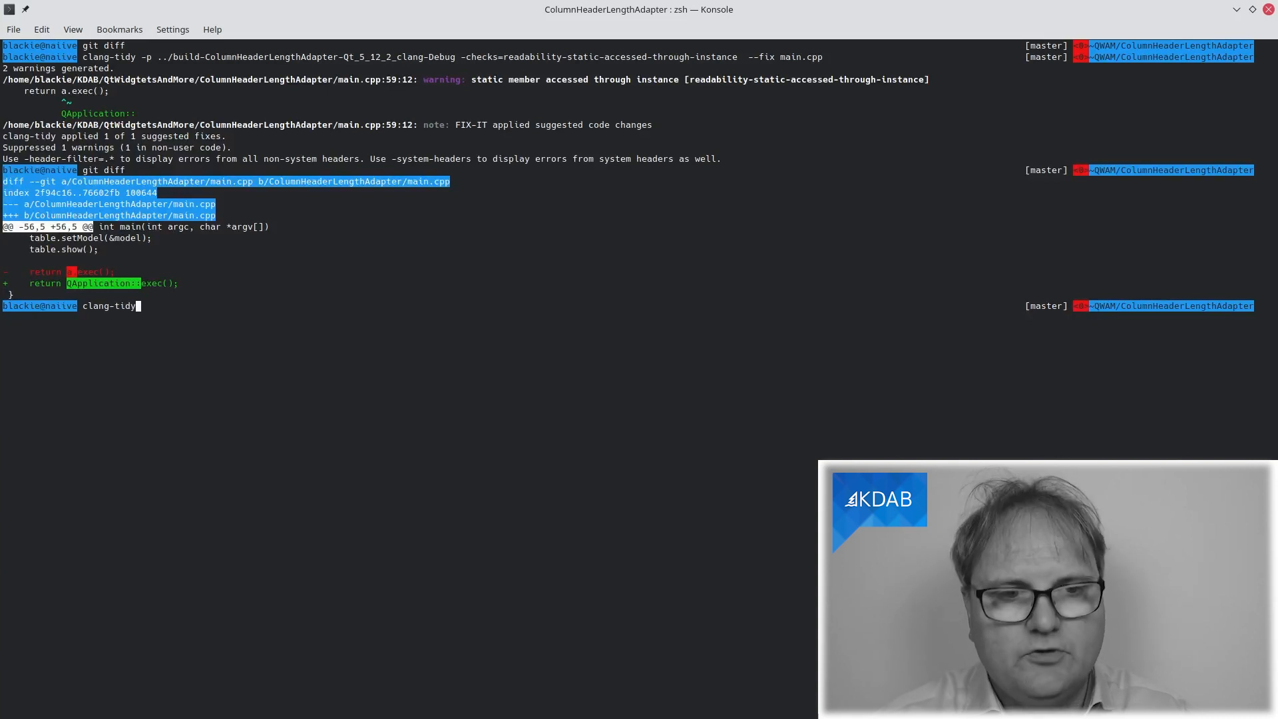
type("-fix-")
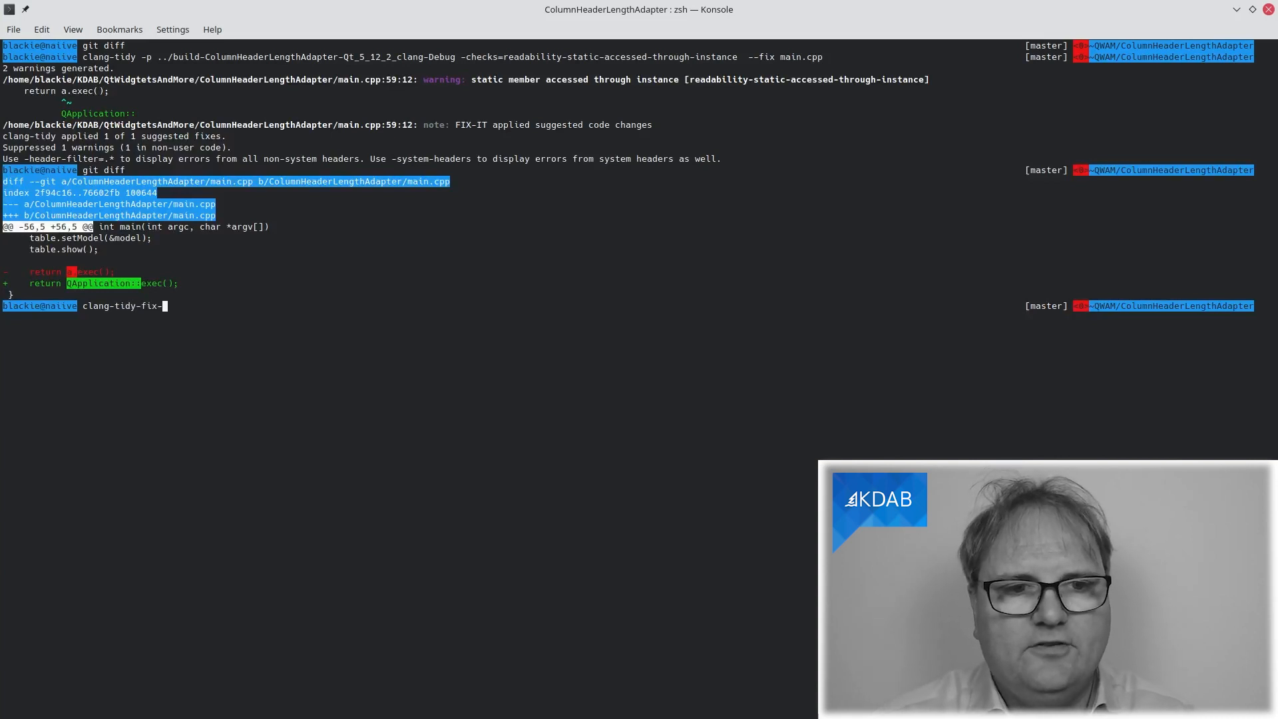
type("one-file")
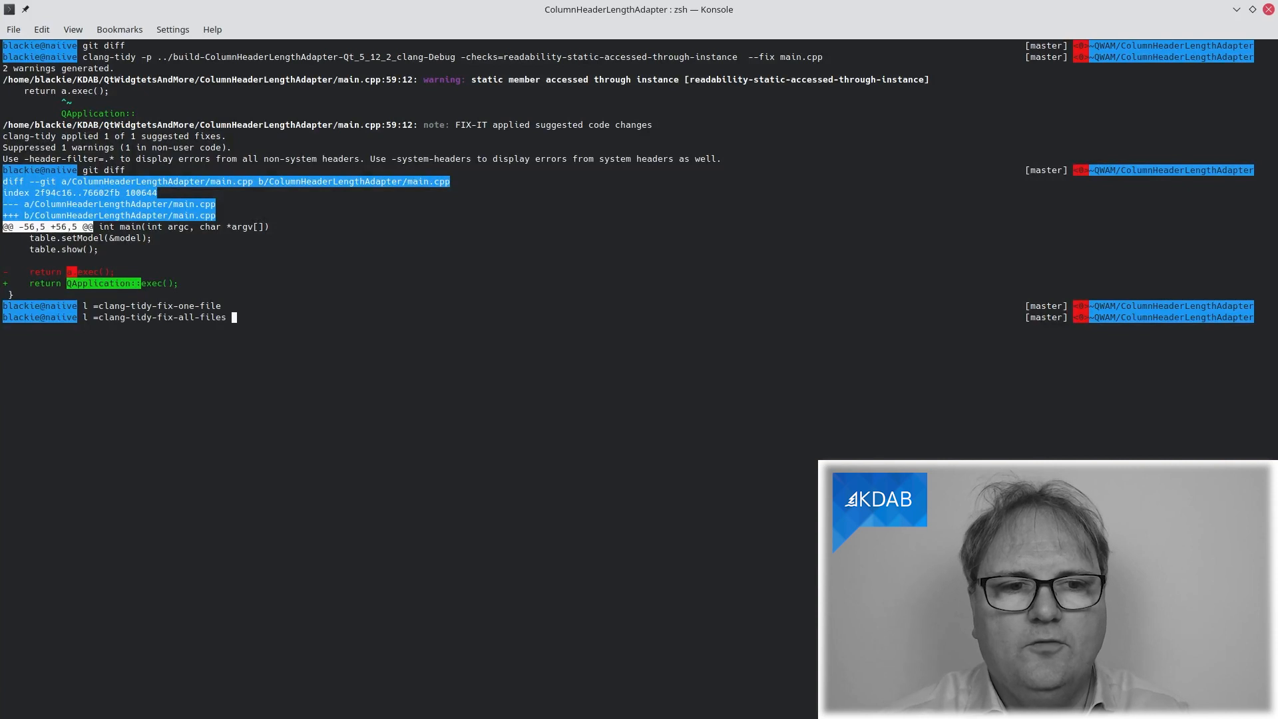
key("Return")
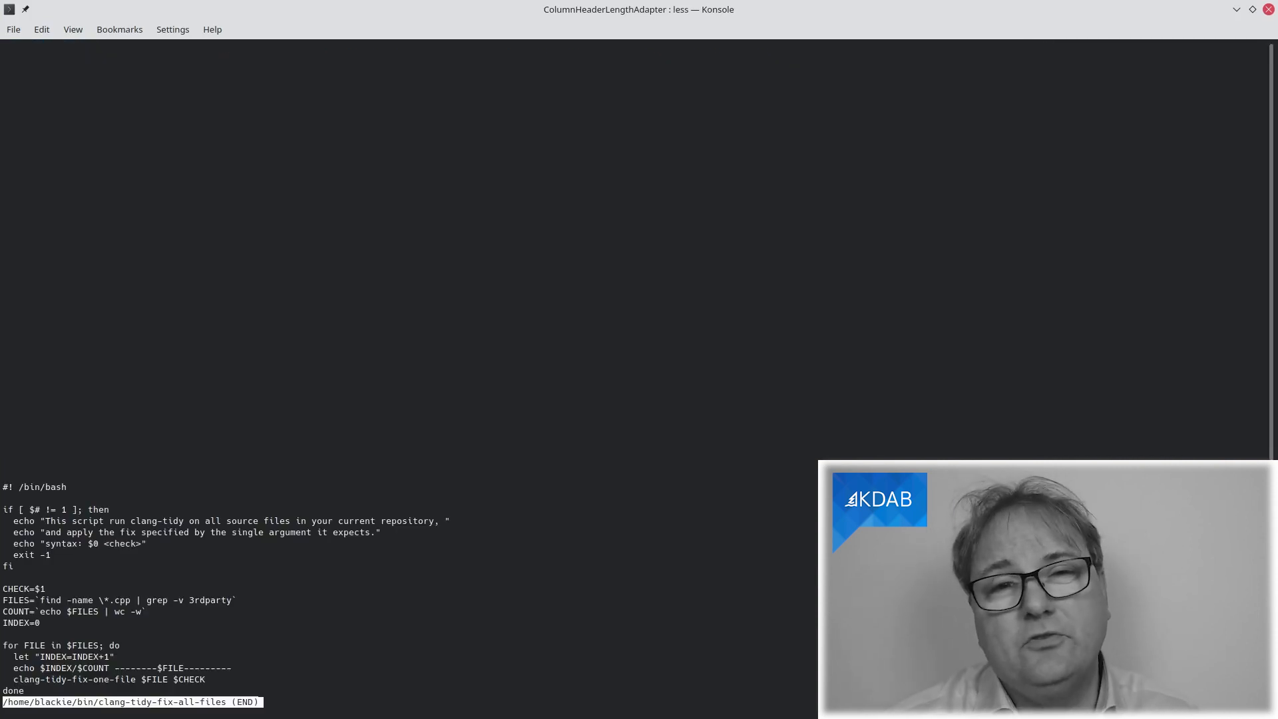